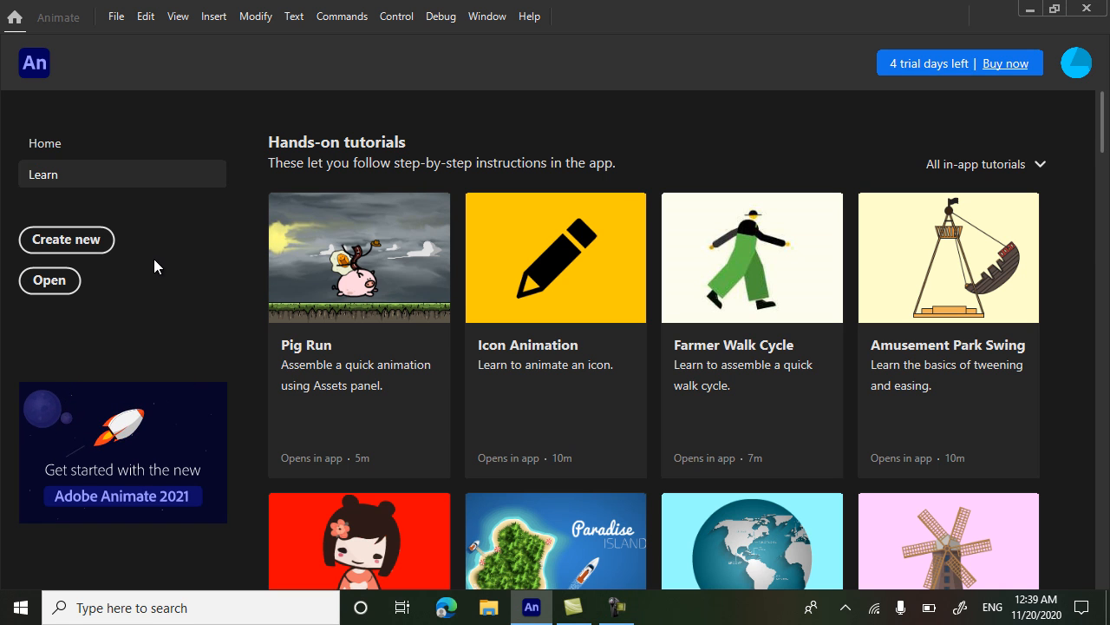
{"action": "mouse_move", "coordinate": [125, 250]}
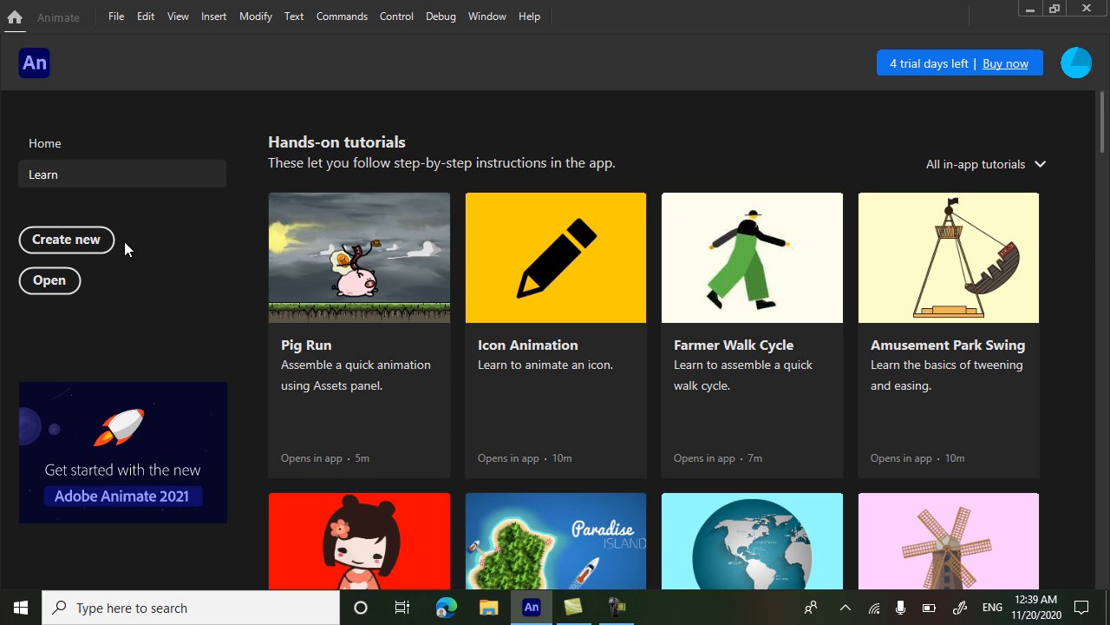
{"action": "mouse_move", "coordinate": [135, 253]}
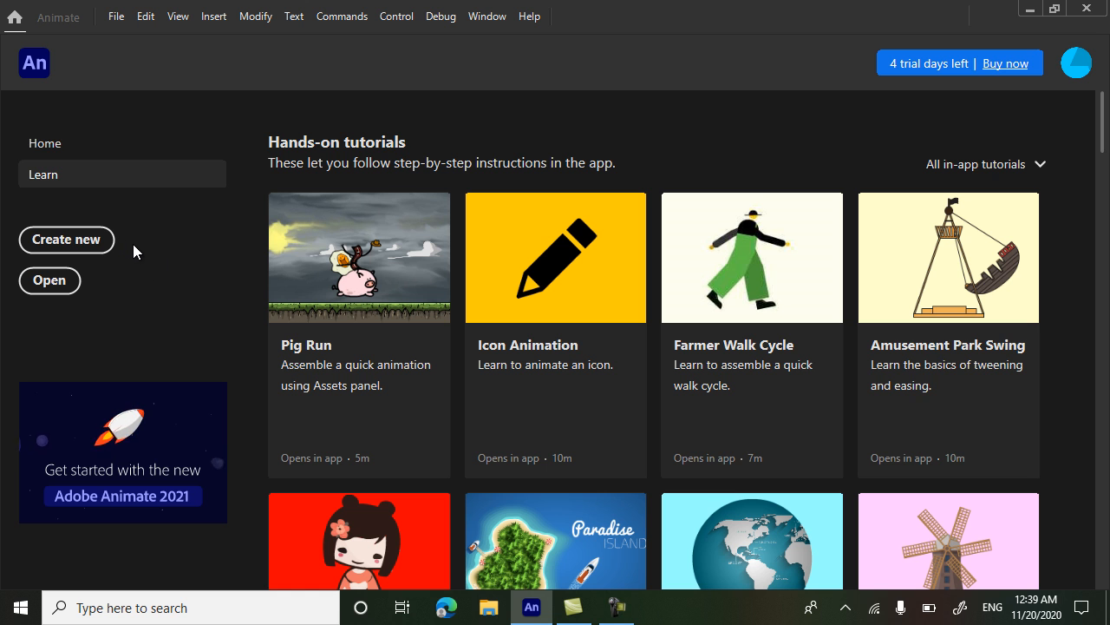
{"action": "mouse_move", "coordinate": [207, 345]}
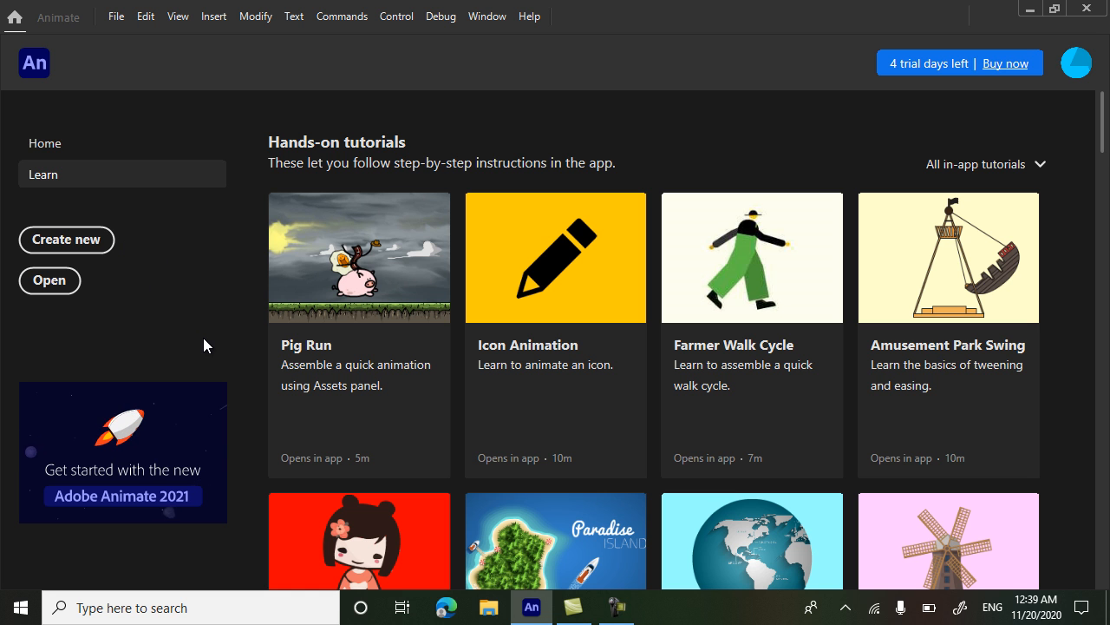
{"action": "mouse_move", "coordinate": [191, 312]}
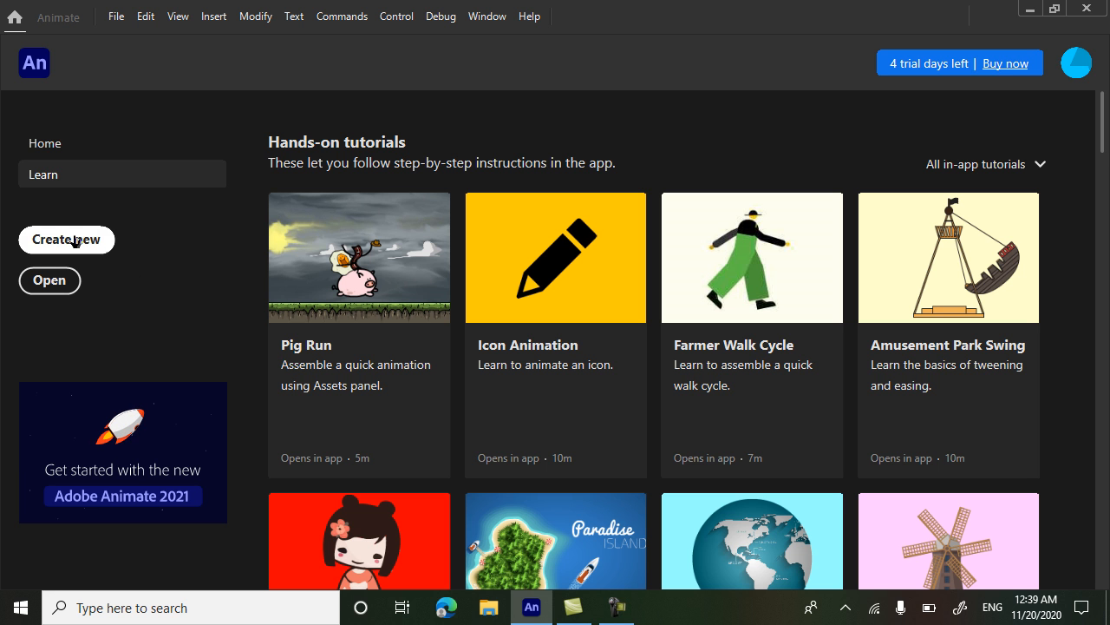
{"action": "mouse_move", "coordinate": [373, 310]}
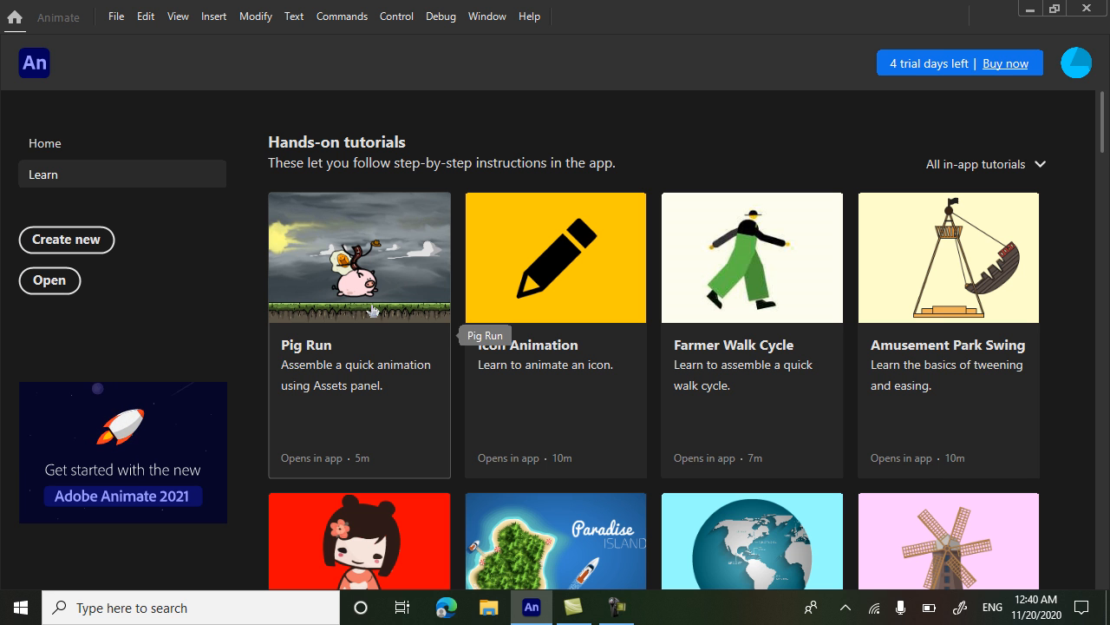
Step: Create a new blank document from the HD 1280×720 Character Animation preset
{"action": "left_click", "coordinate": [359, 257]}
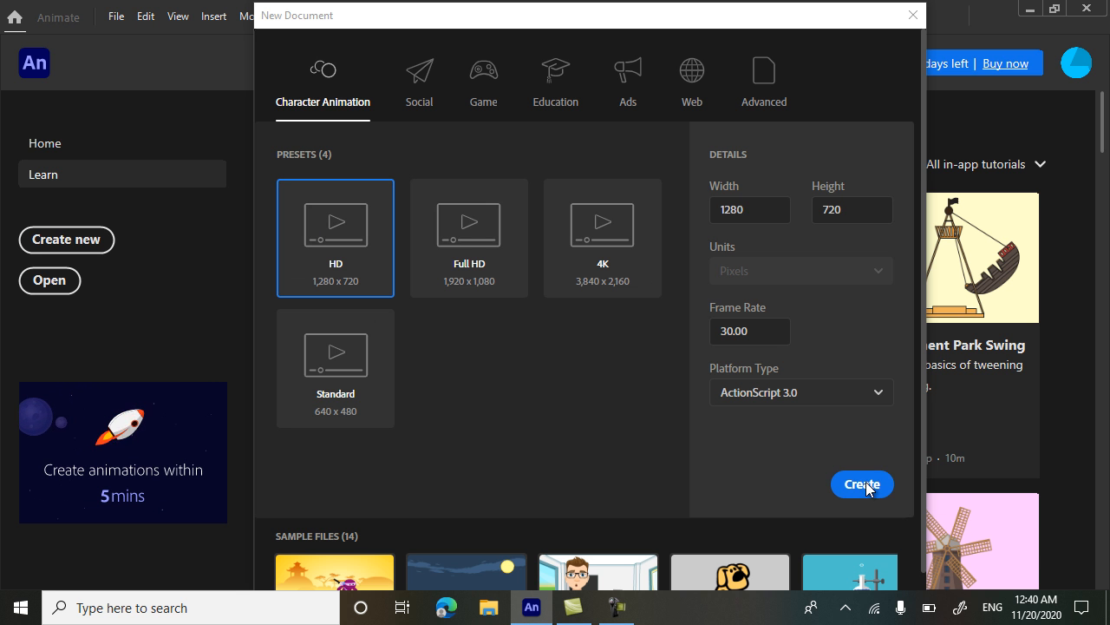
{"action": "left_click", "coordinate": [861, 484]}
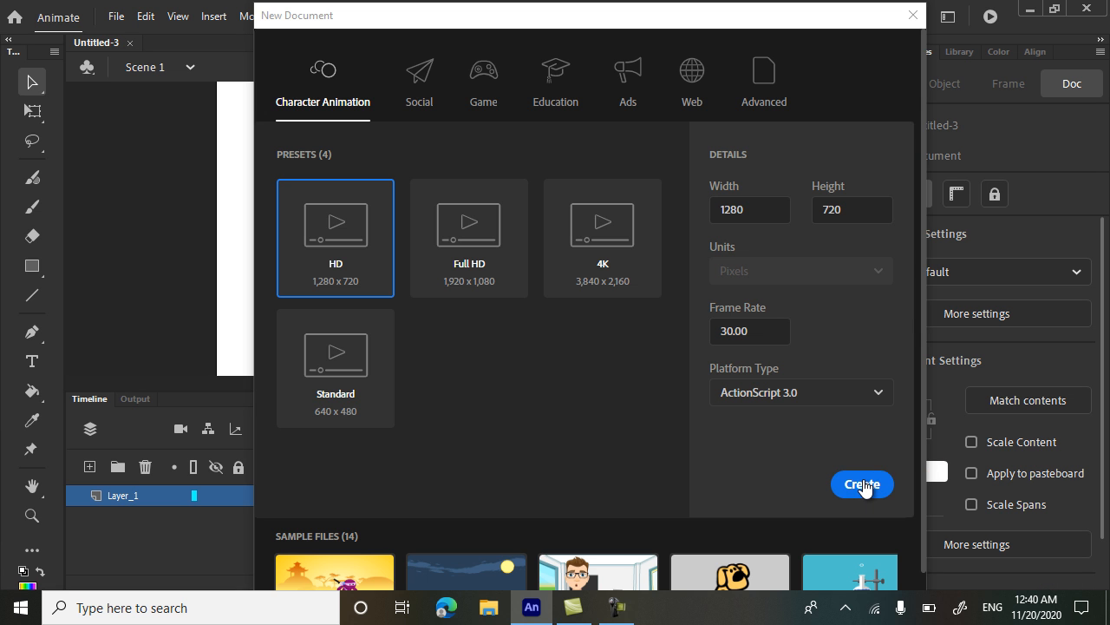
{"action": "left_click", "coordinate": [861, 484]}
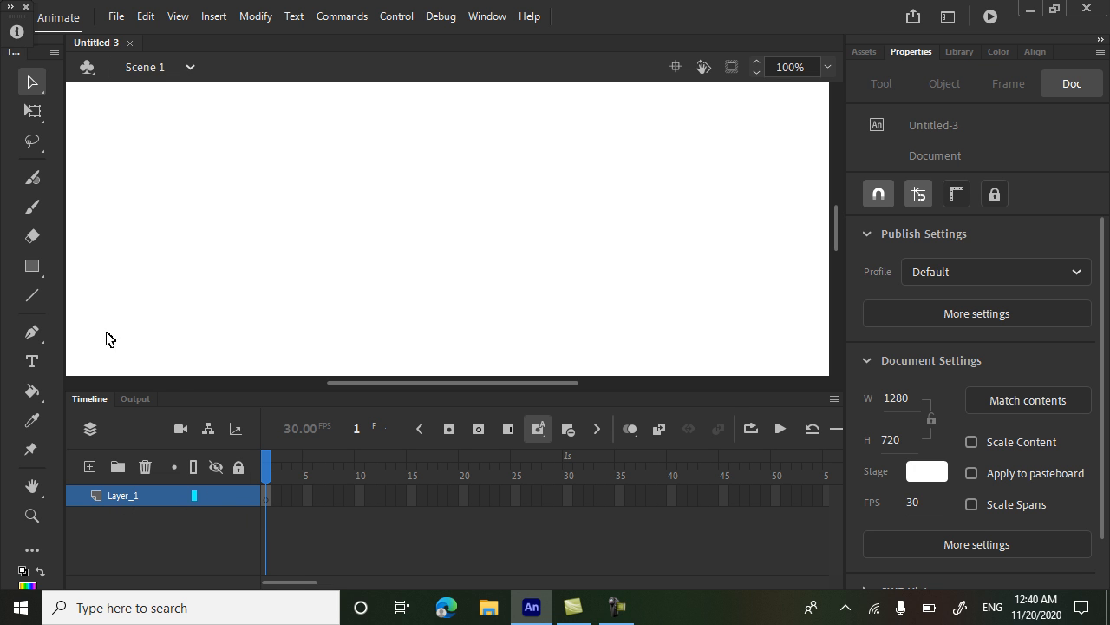
Step: Paint a short rainbow-gradient Classic Brush stroke and rename Layer_1 to Line
{"action": "left_click", "coordinate": [32, 206]}
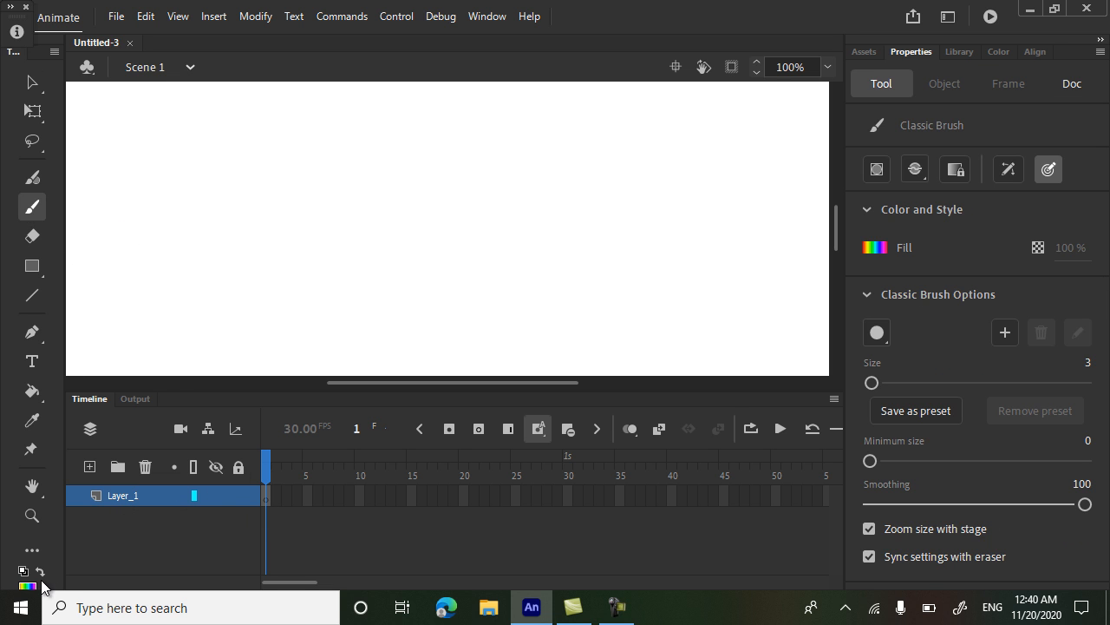
{"action": "left_click", "coordinate": [875, 247]}
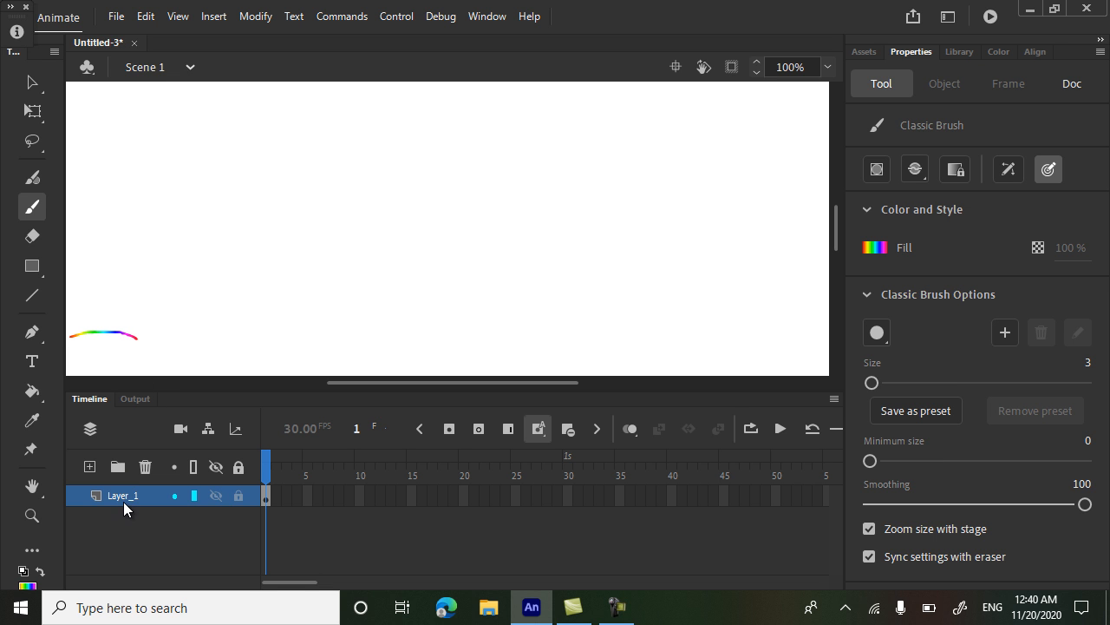
{"action": "double_click", "coordinate": [123, 497]}
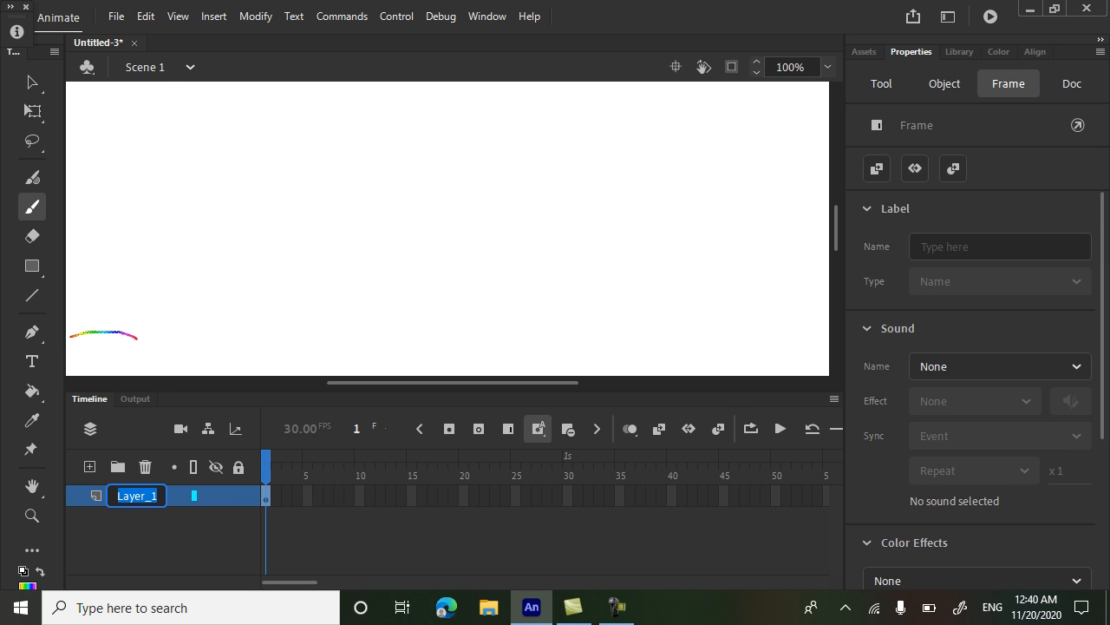
{"action": "type", "text": "Line"}
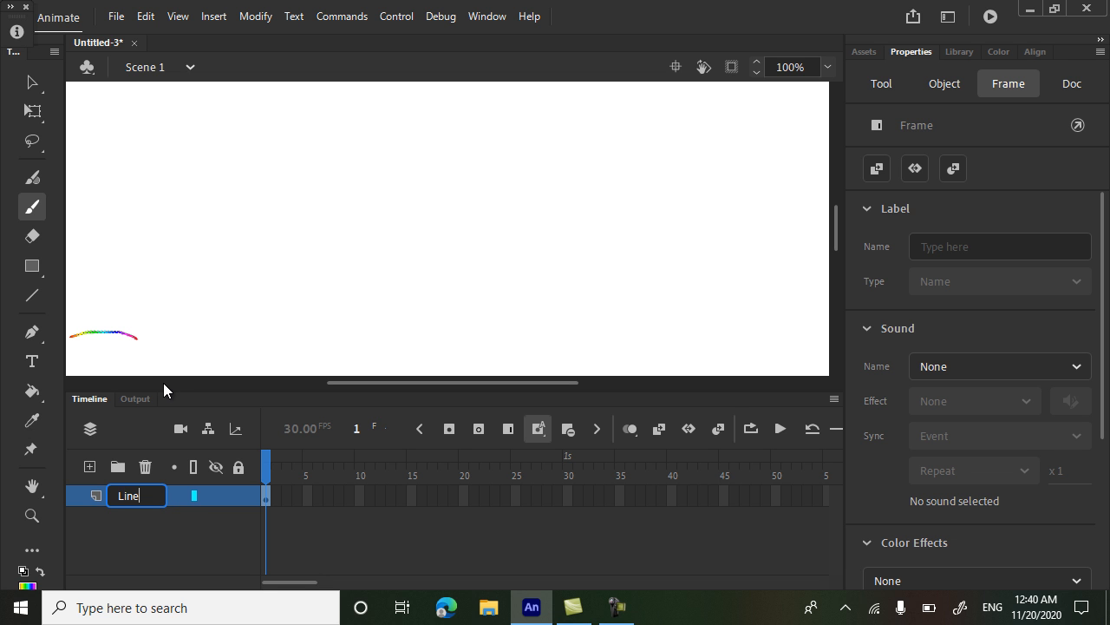
{"action": "mouse_move", "coordinate": [788, 504]}
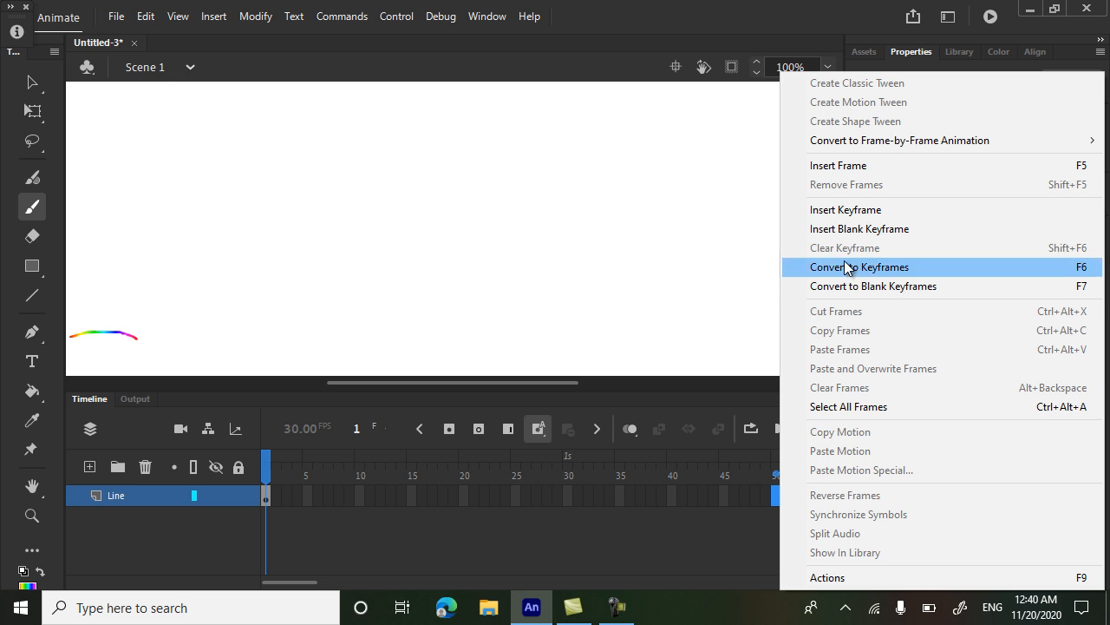
{"action": "mouse_move", "coordinate": [845, 208]}
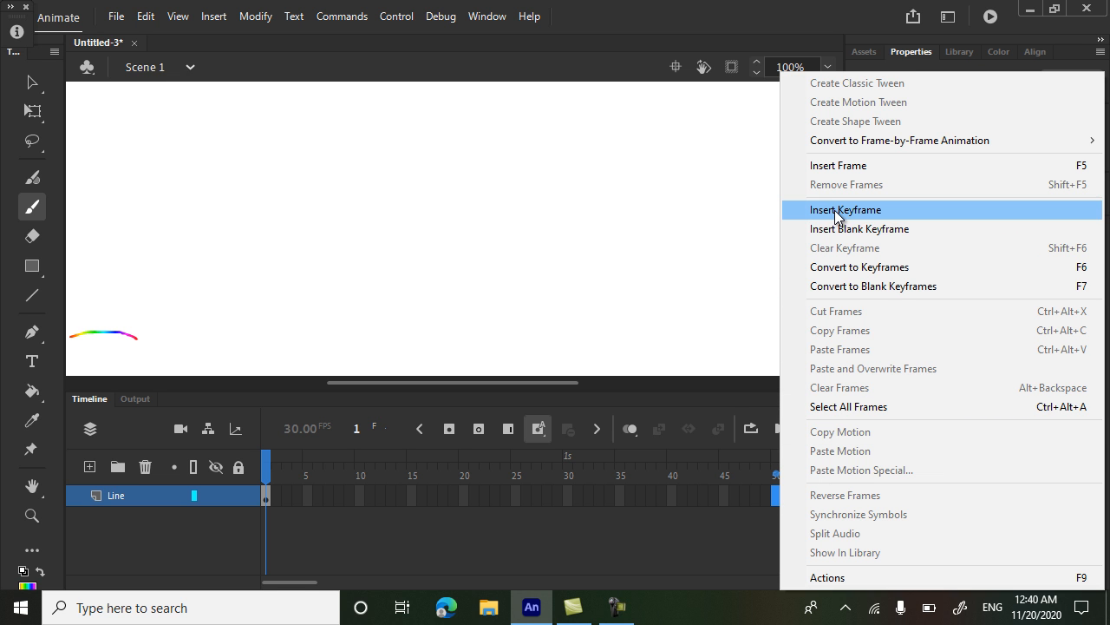
Step: Keyframe frame 50, widen the line to 800 in the Info panel, and shape-tween between keyframes
{"action": "left_click", "coordinate": [843, 208]}
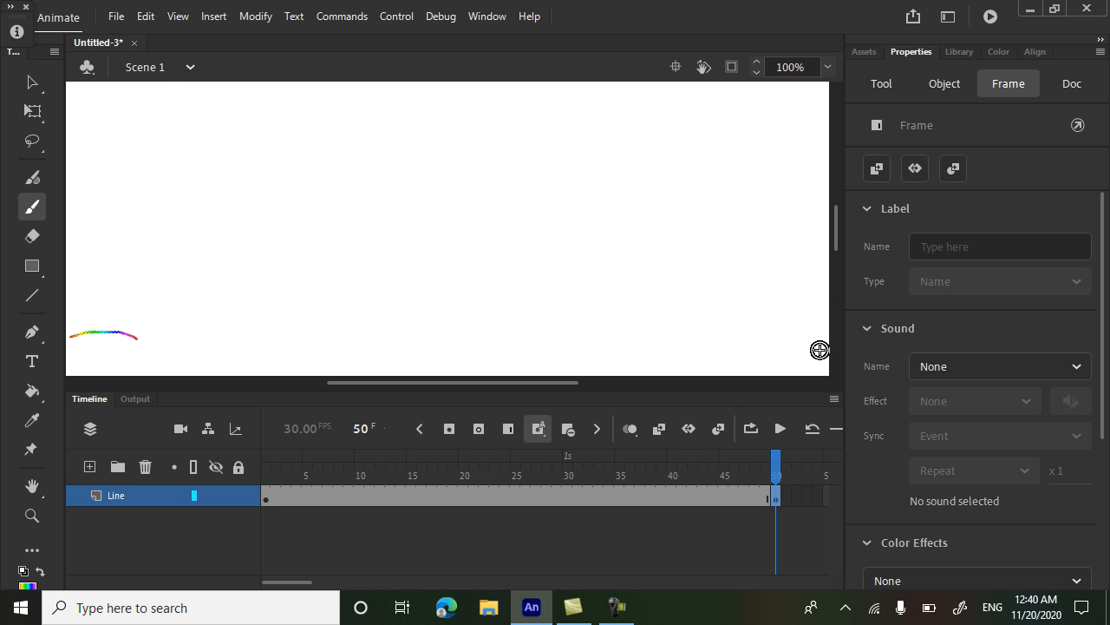
{"action": "left_click", "coordinate": [485, 16]}
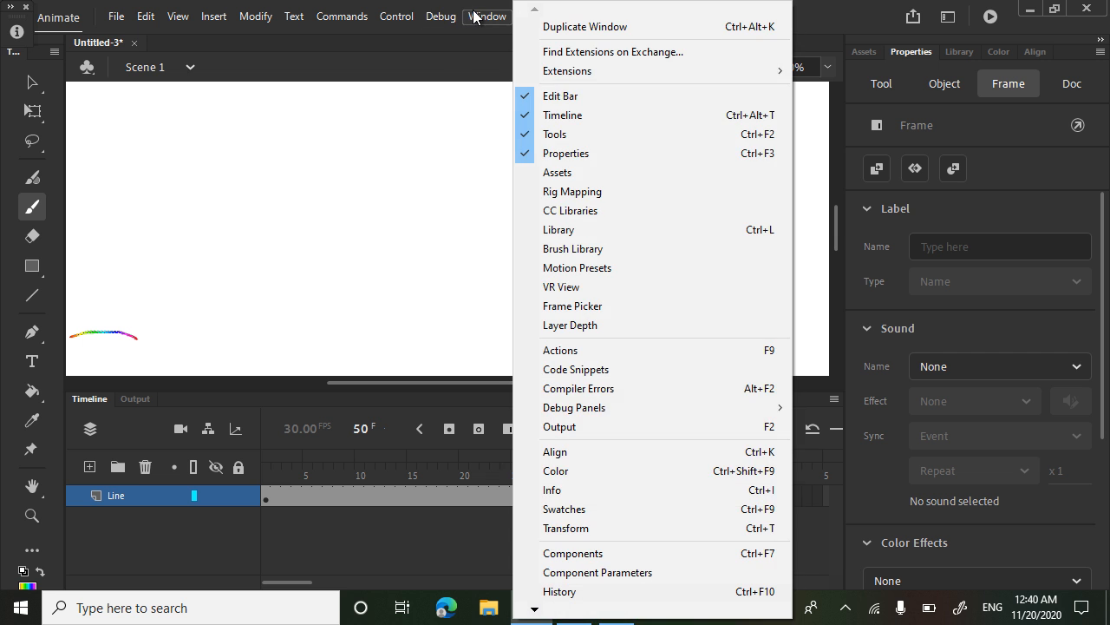
{"action": "left_click", "coordinate": [555, 489]}
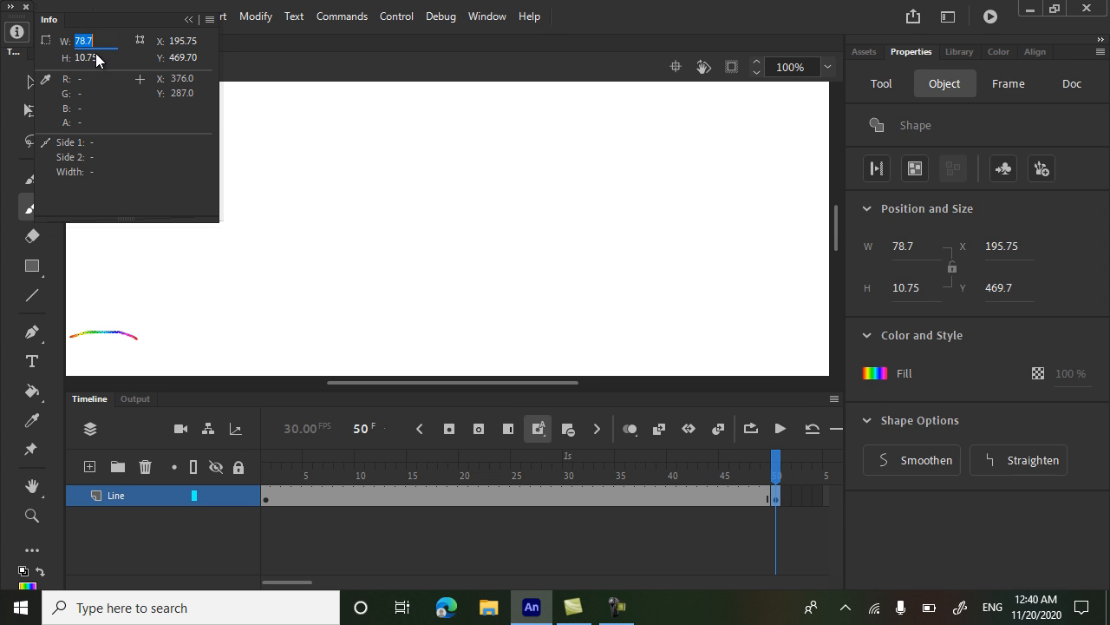
{"action": "type", "text": "800"}
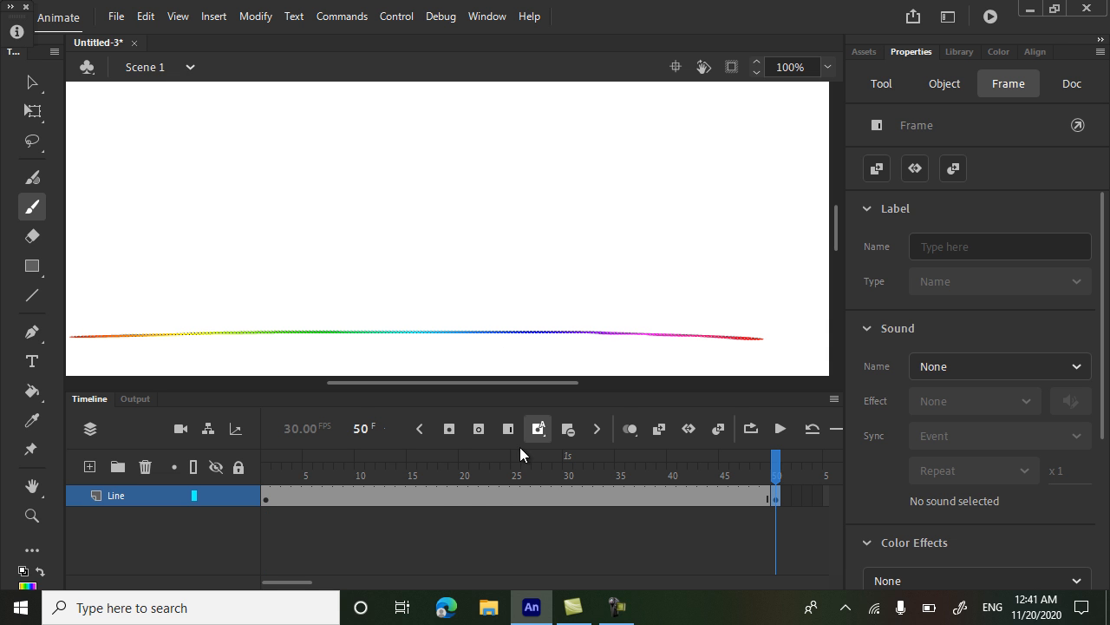
{"action": "left_click", "coordinate": [368, 468]}
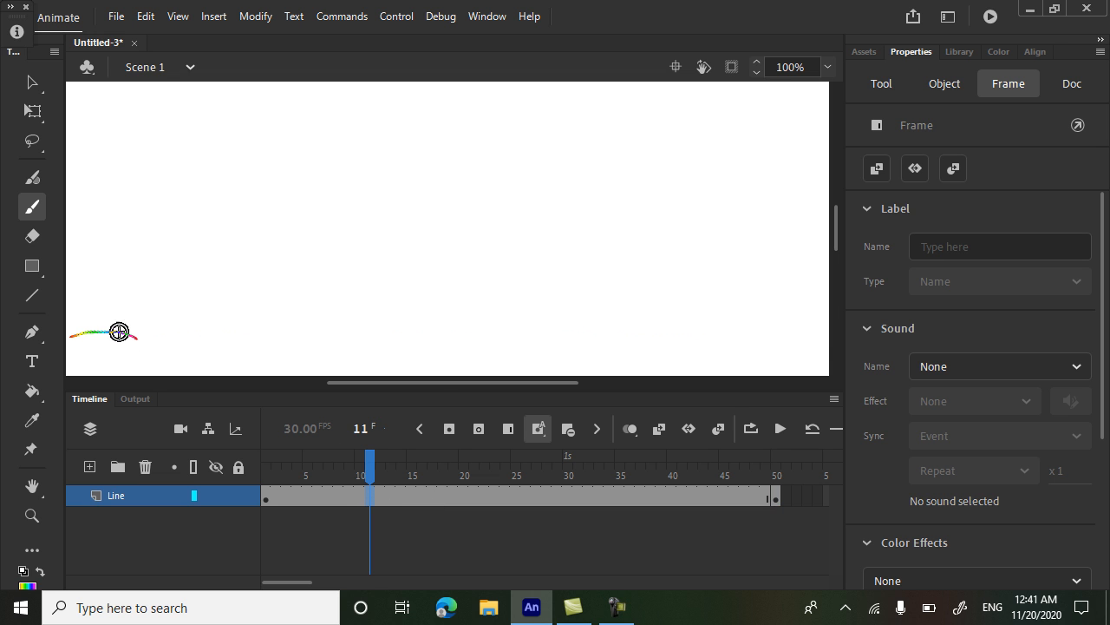
{"action": "mouse_move", "coordinate": [815, 339]}
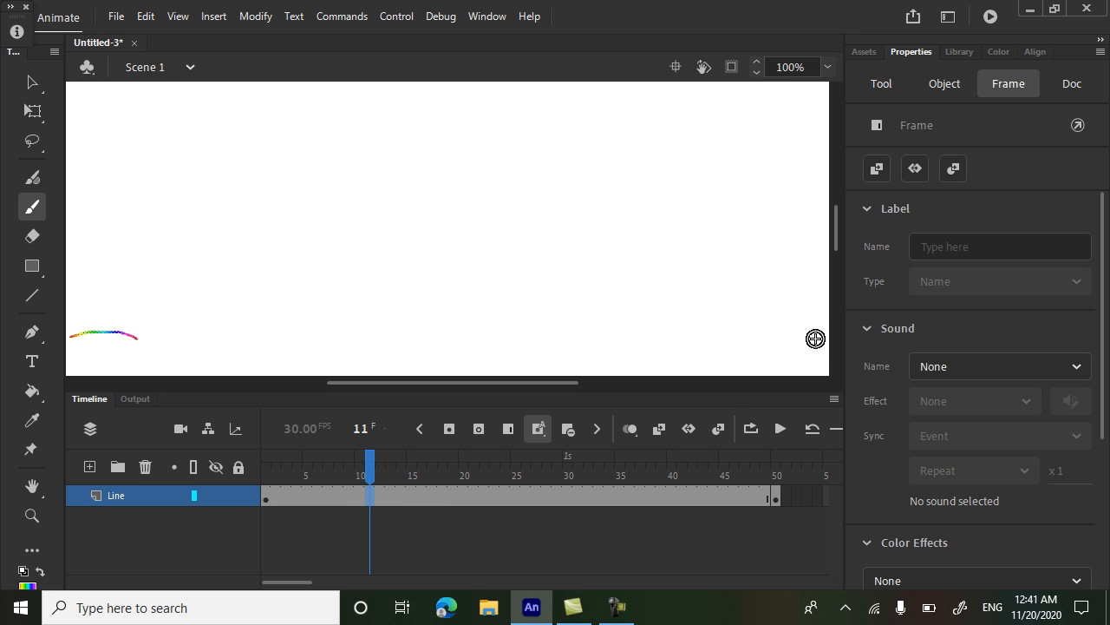
{"action": "mouse_move", "coordinate": [90, 467]}
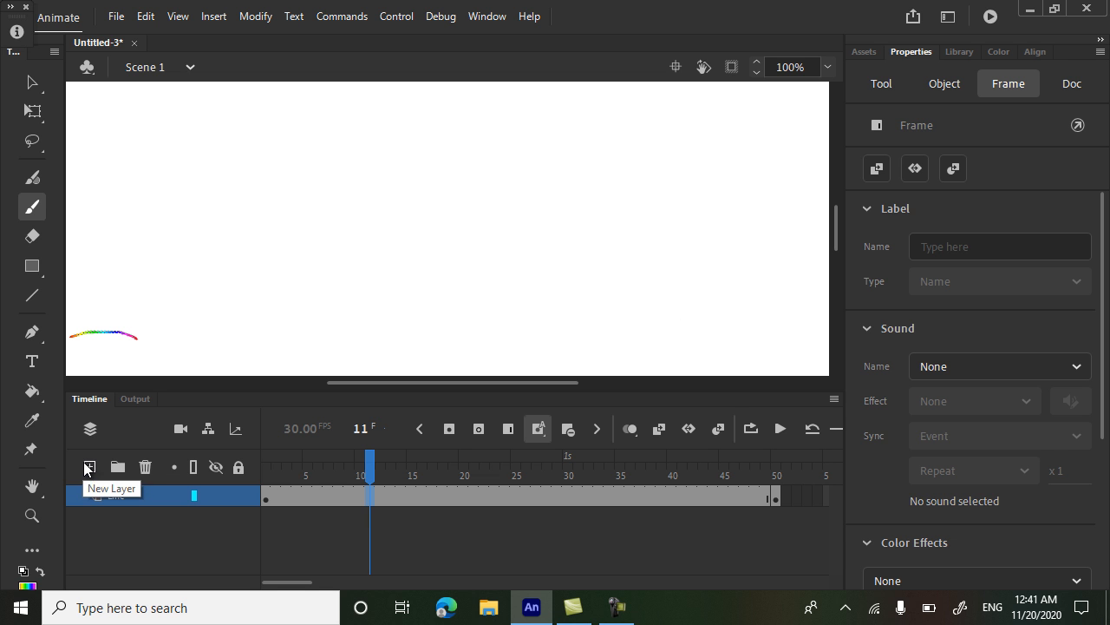
{"action": "left_click", "coordinate": [90, 467]}
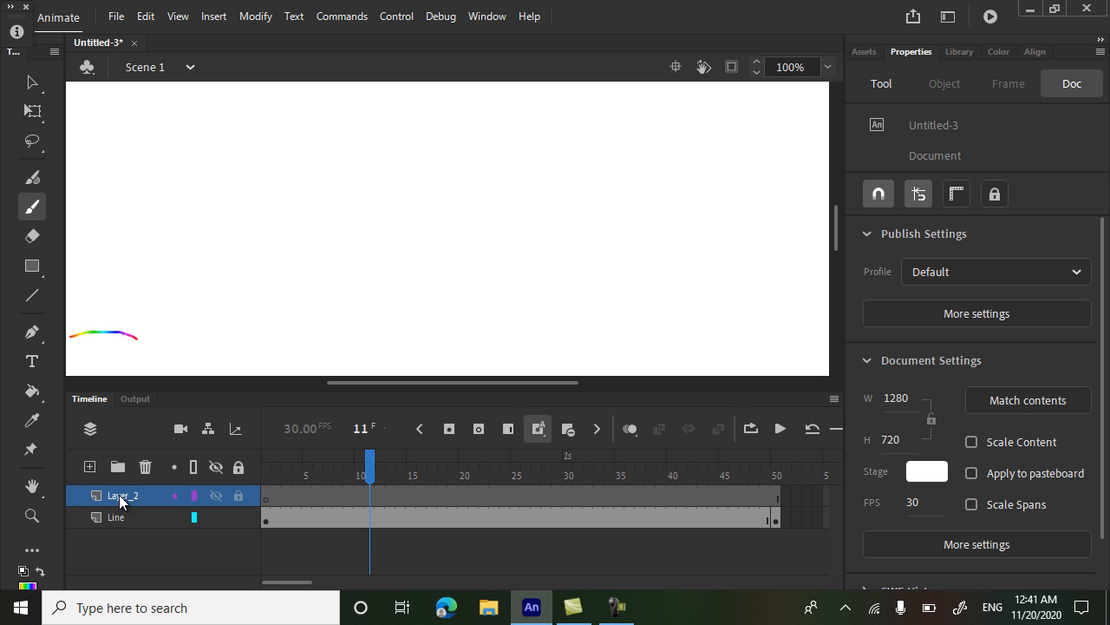
{"action": "double_click", "coordinate": [121, 496]}
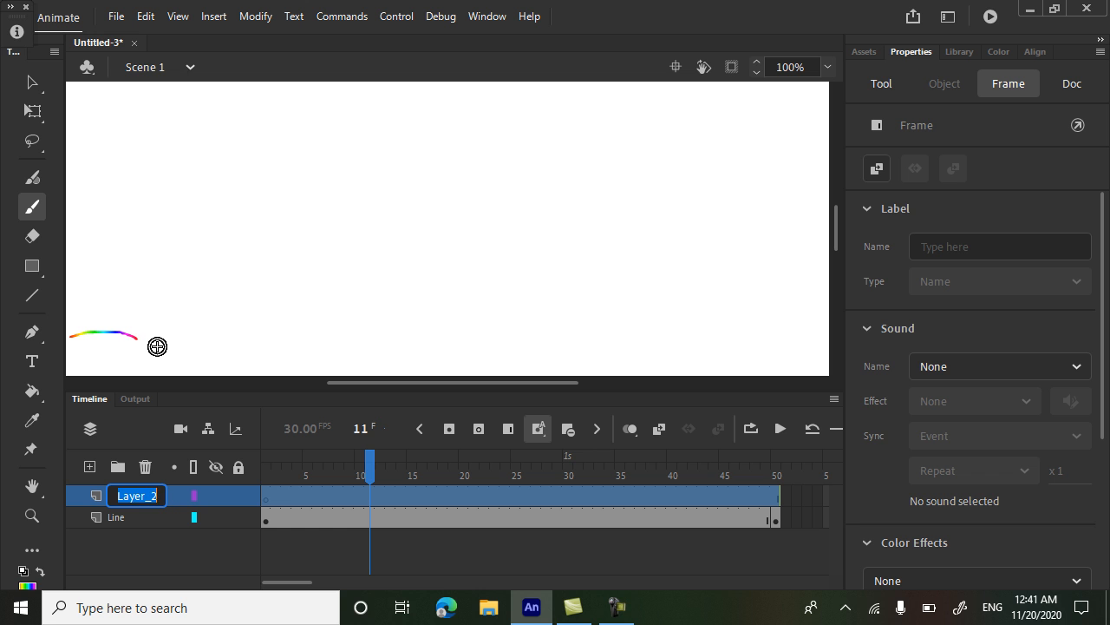
{"action": "type", "text": "Brush"}
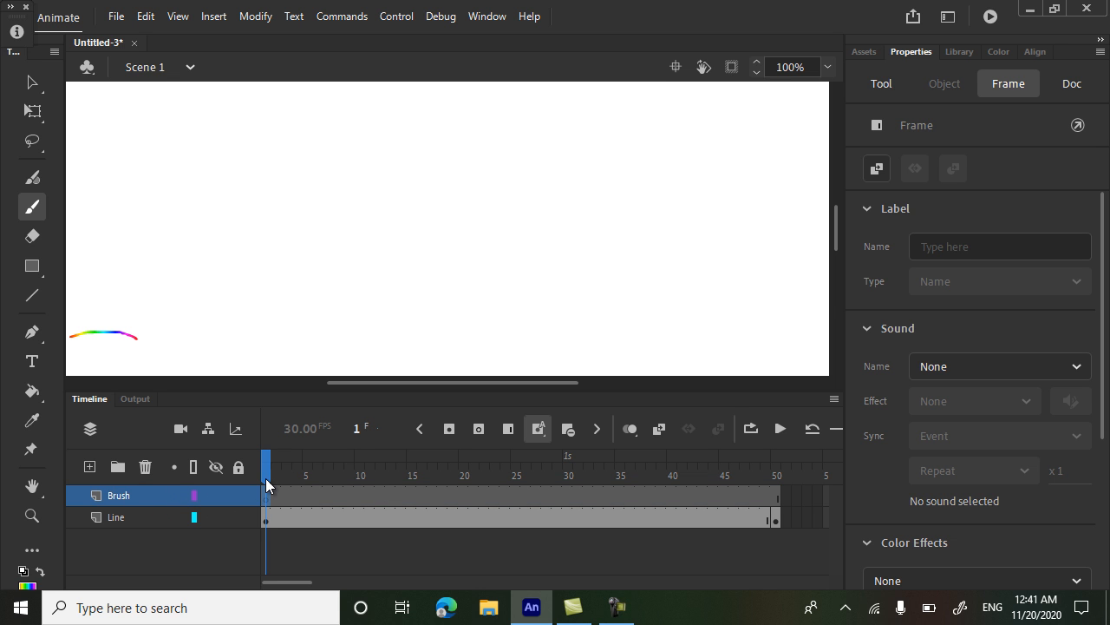
{"action": "mouse_move", "coordinate": [269, 468]}
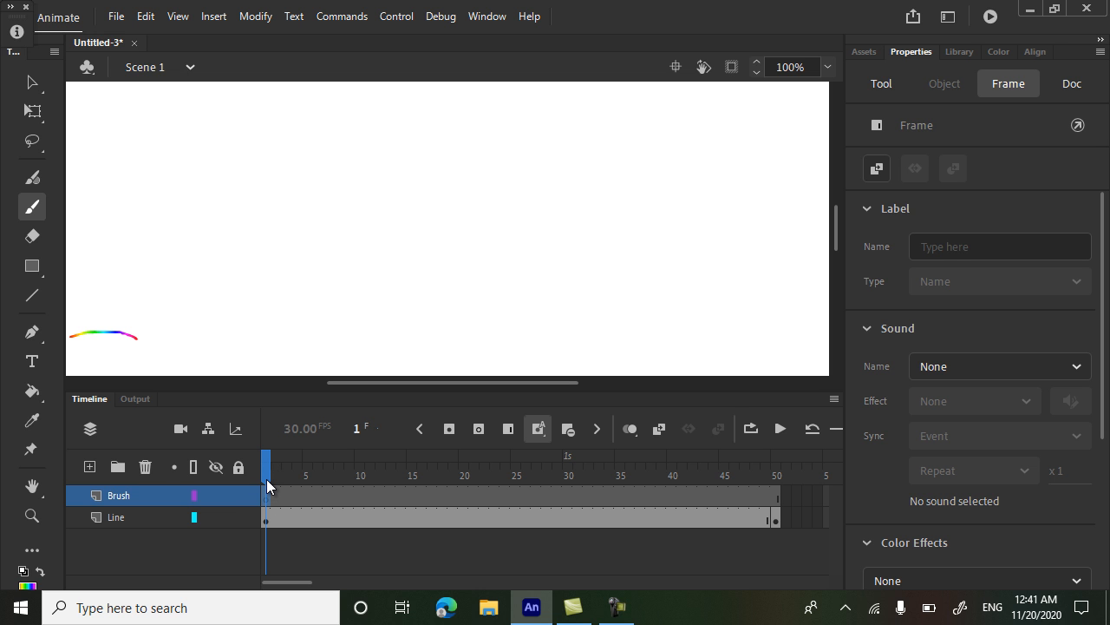
{"action": "mouse_move", "coordinate": [194, 281]}
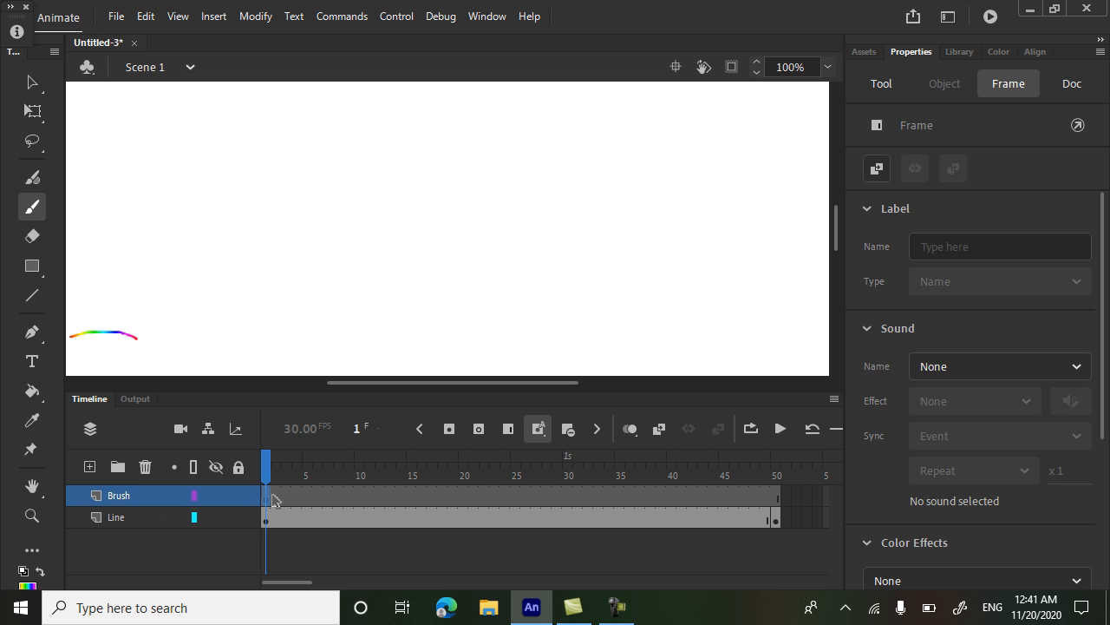
{"action": "mouse_move", "coordinate": [128, 293]}
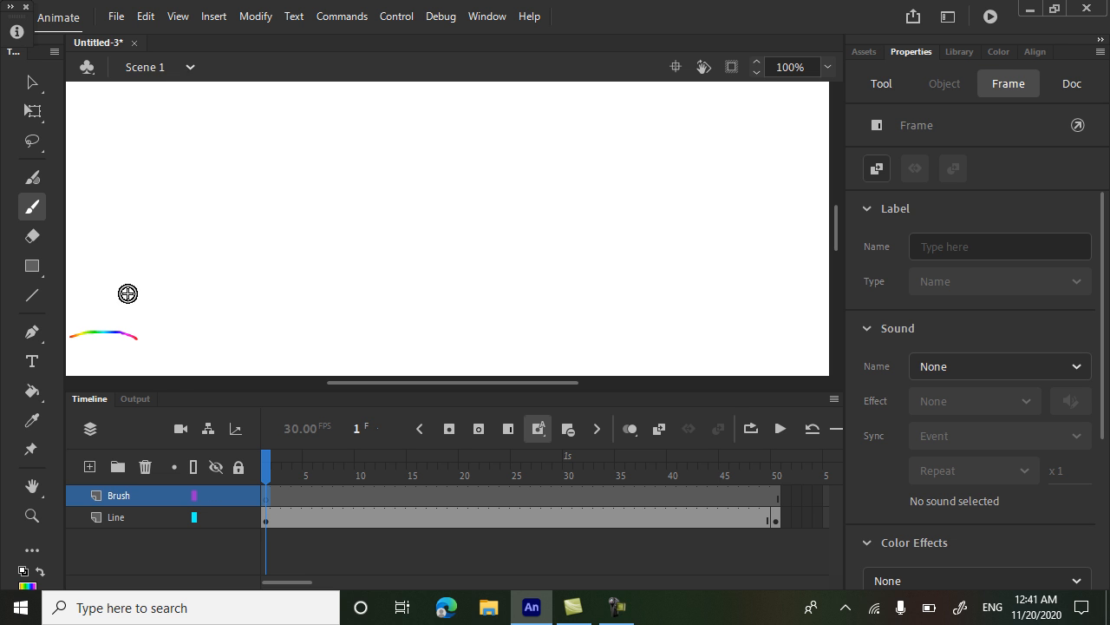
{"action": "mouse_move", "coordinate": [31, 267]}
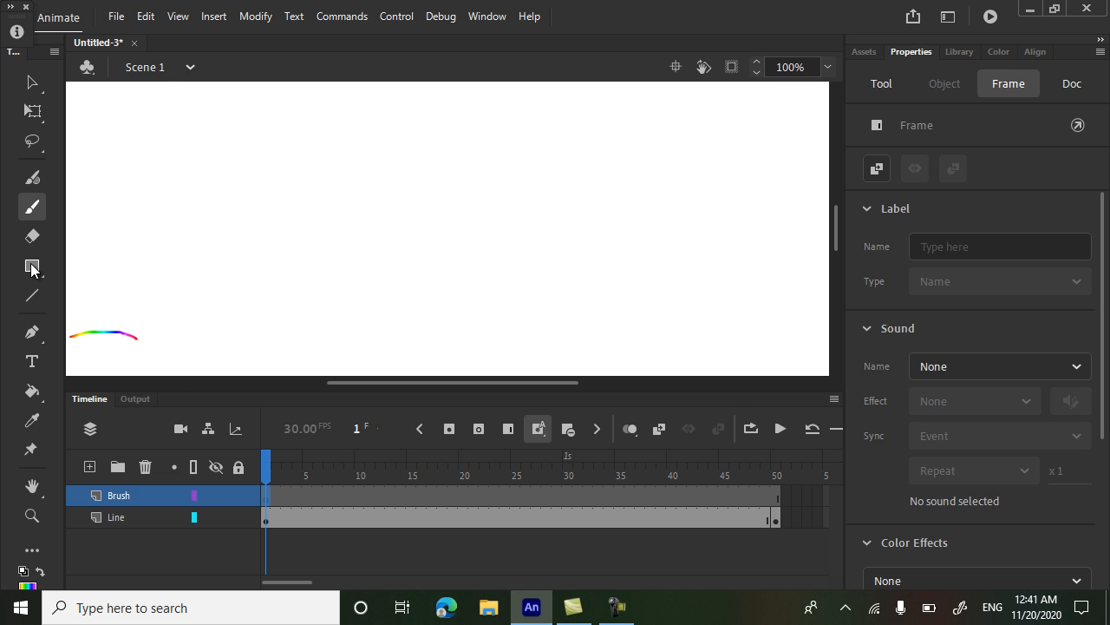
Step: Draw a small rainbow-filled rectangle tip and a long black rectangle handle beside it
{"action": "left_click", "coordinate": [31, 265]}
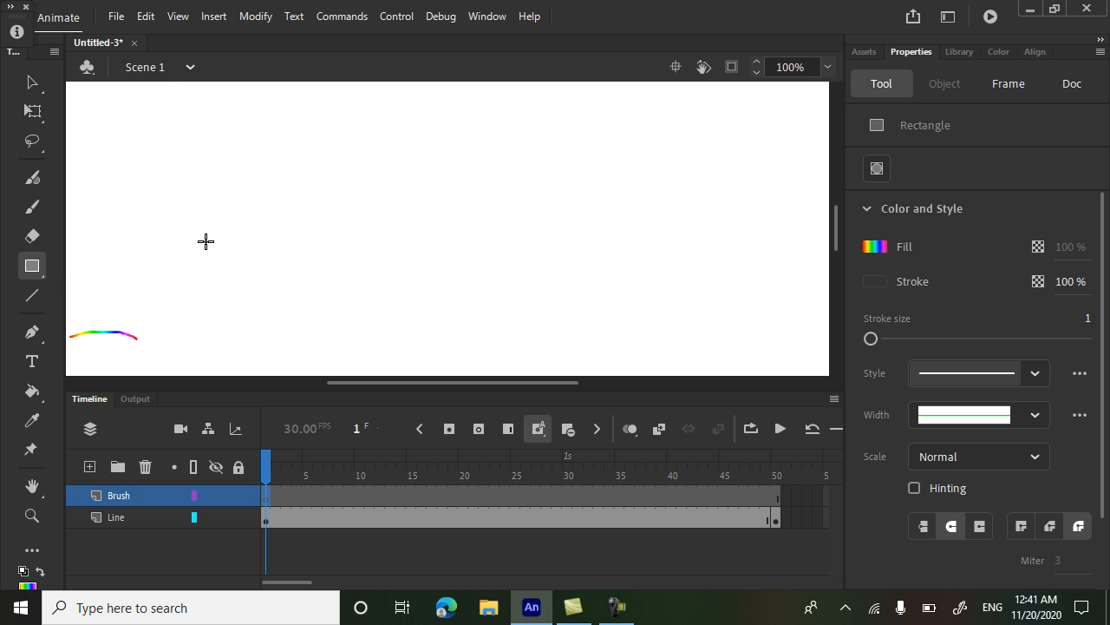
{"action": "left_click_drag", "start_coordinate": [205, 241], "coordinate": [276, 276]}
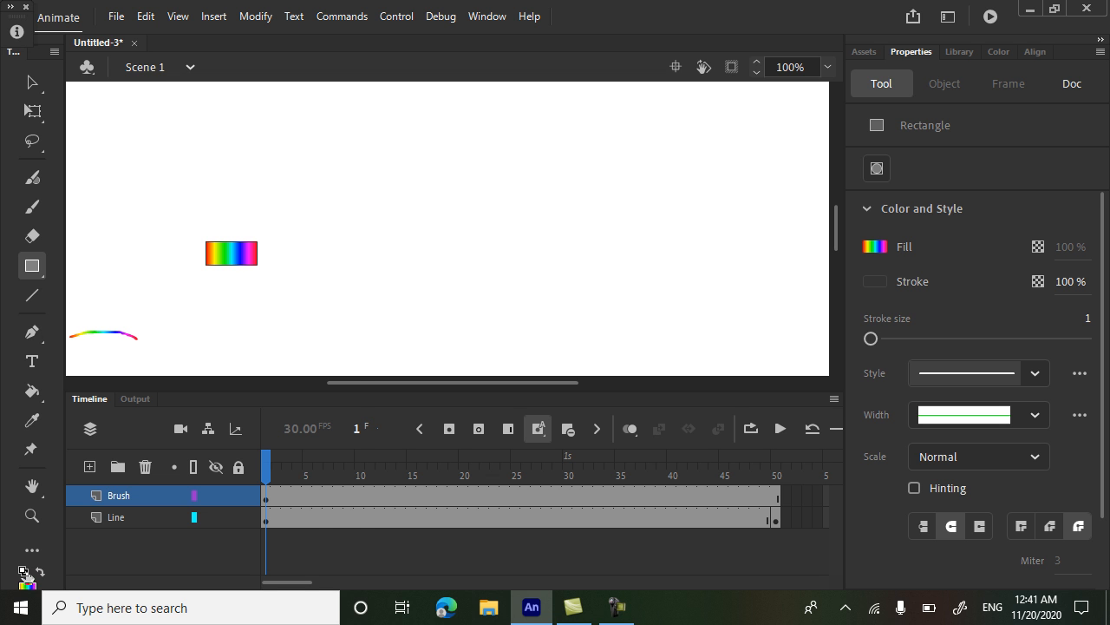
{"action": "left_click", "coordinate": [874, 247]}
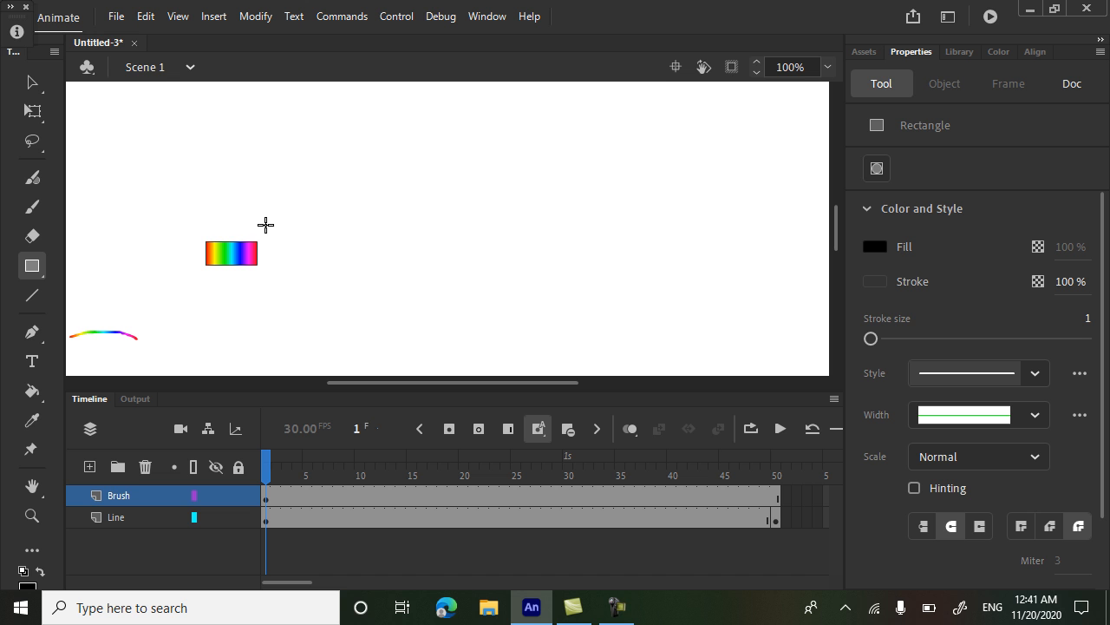
{"action": "mouse_move", "coordinate": [258, 241]}
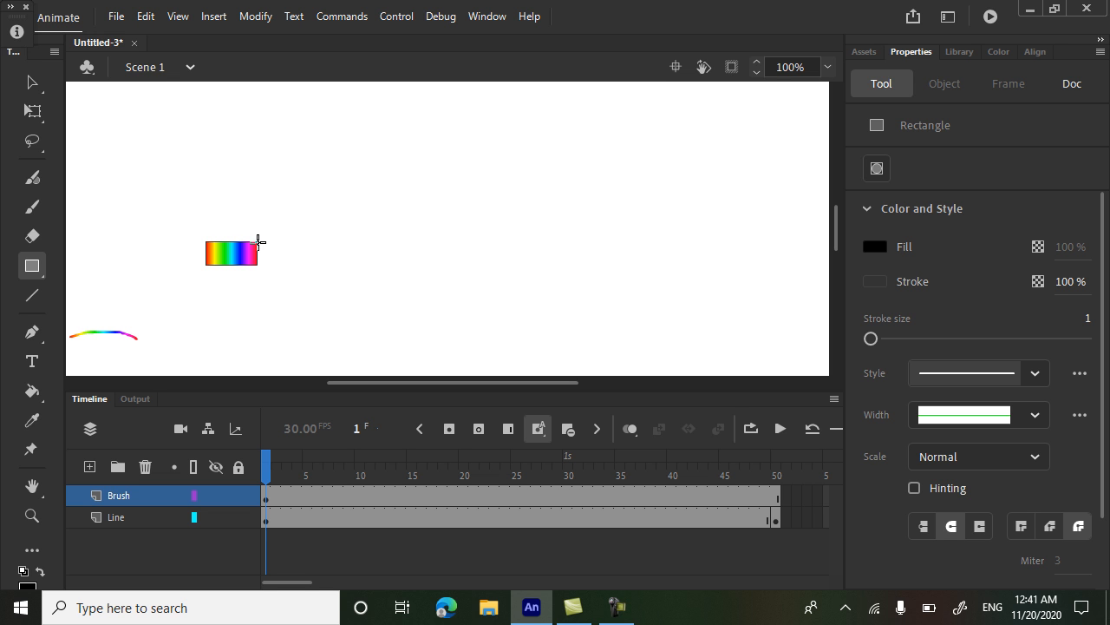
{"action": "left_click_drag", "start_coordinate": [257, 240], "coordinate": [527, 264]}
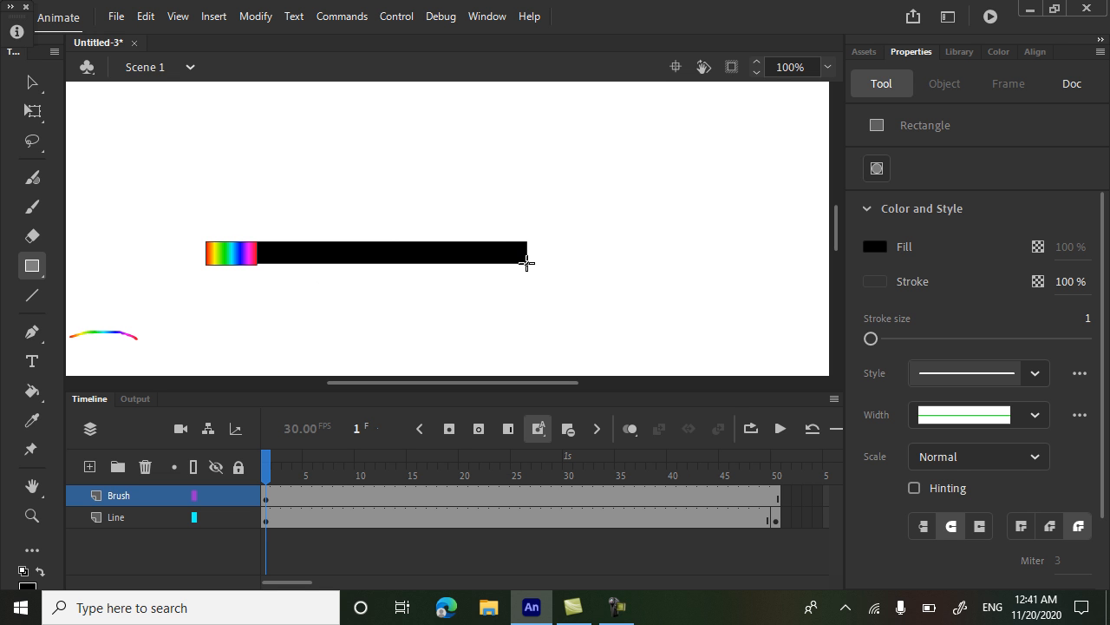
{"action": "left_click_drag", "start_coordinate": [527, 264], "coordinate": [472, 274]}
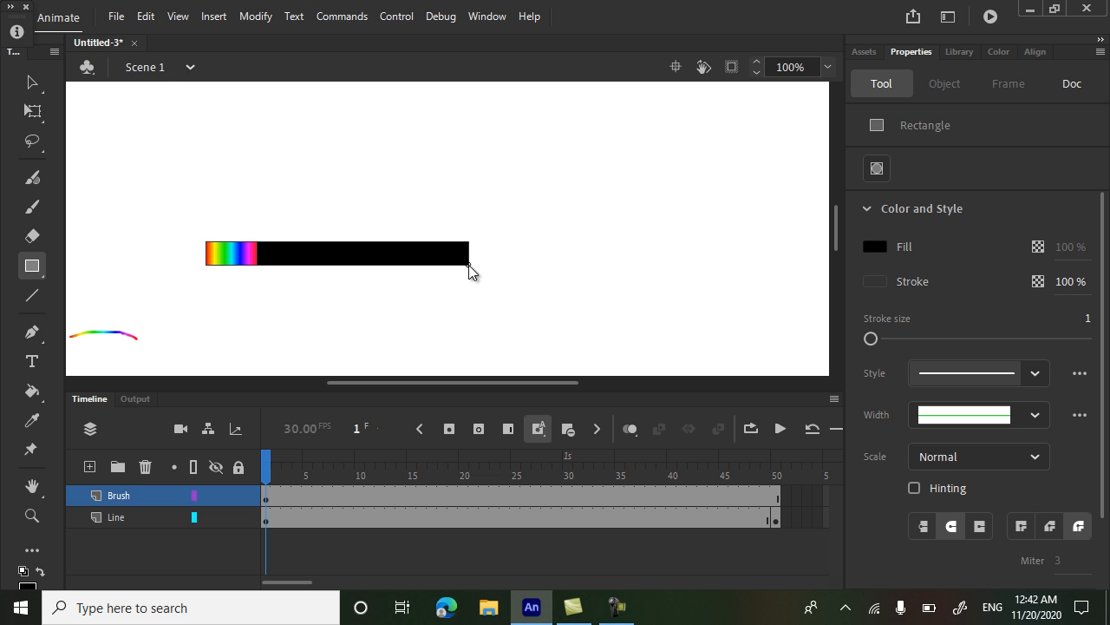
{"action": "mouse_move", "coordinate": [27, 80]}
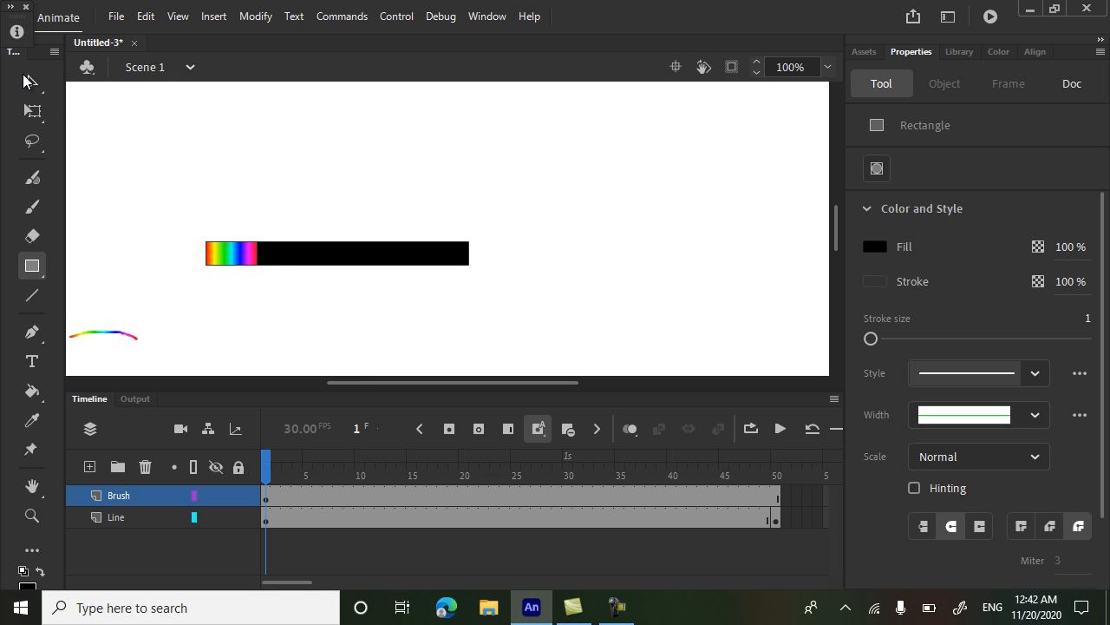
Step: Reshape the rainbow tip into rounded bristles and taper the handle to a point
{"action": "left_click", "coordinate": [1072, 83]}
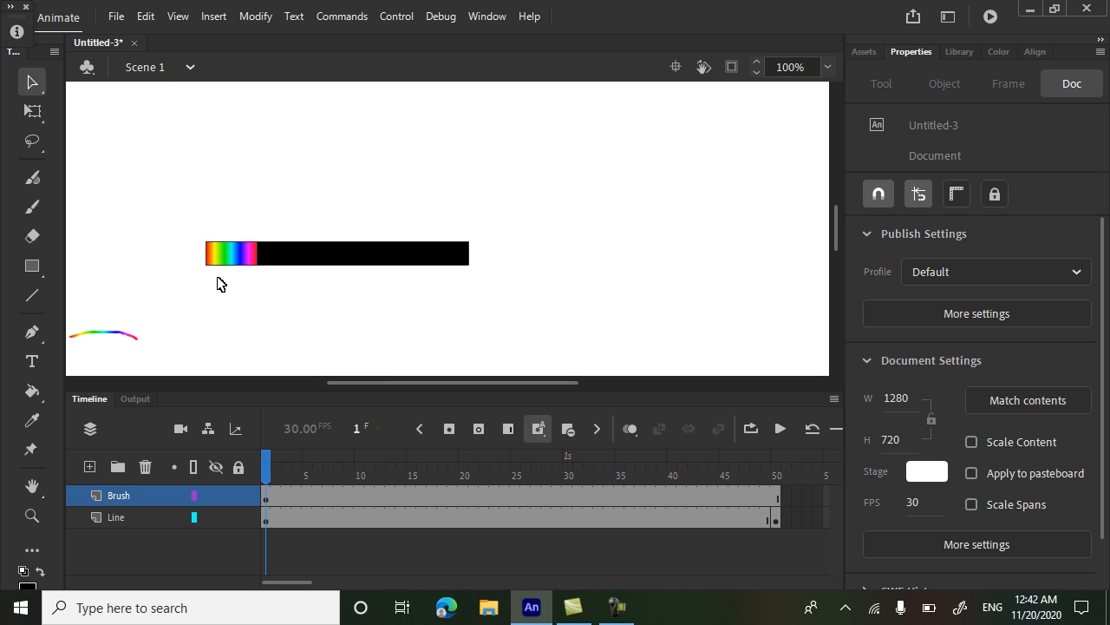
{"action": "mouse_move", "coordinate": [229, 274]}
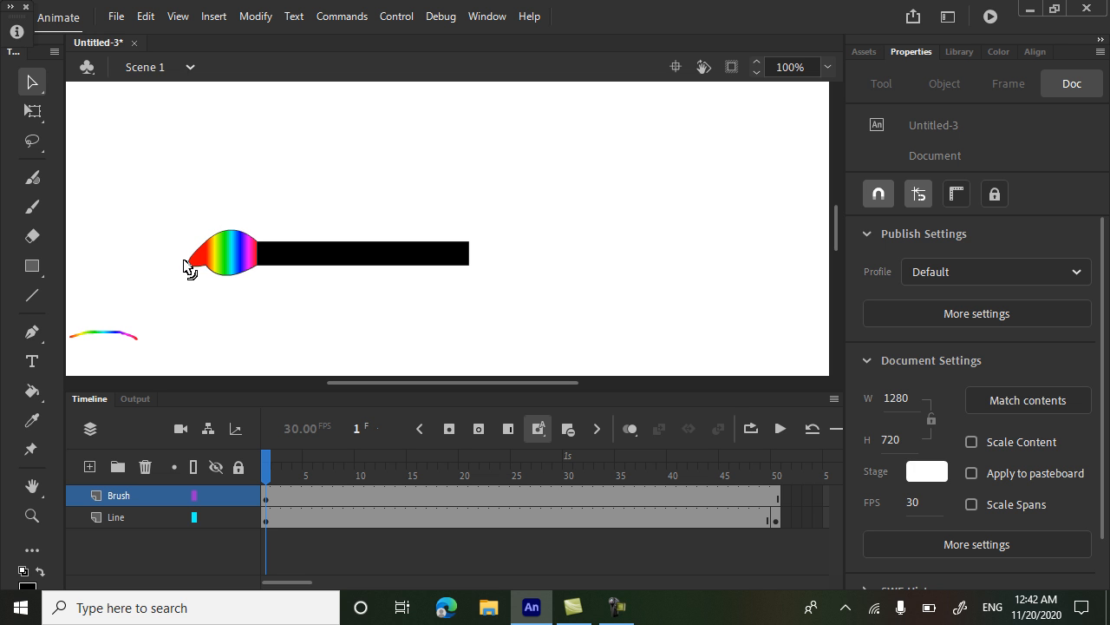
{"action": "mouse_move", "coordinate": [476, 261]}
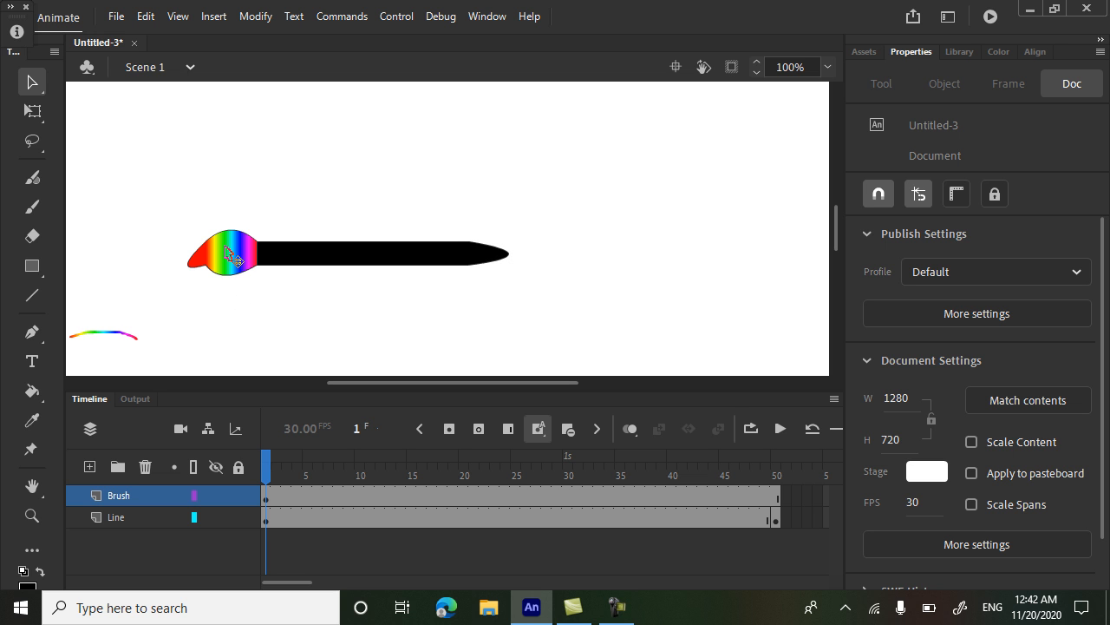
{"action": "mouse_move", "coordinate": [167, 222]}
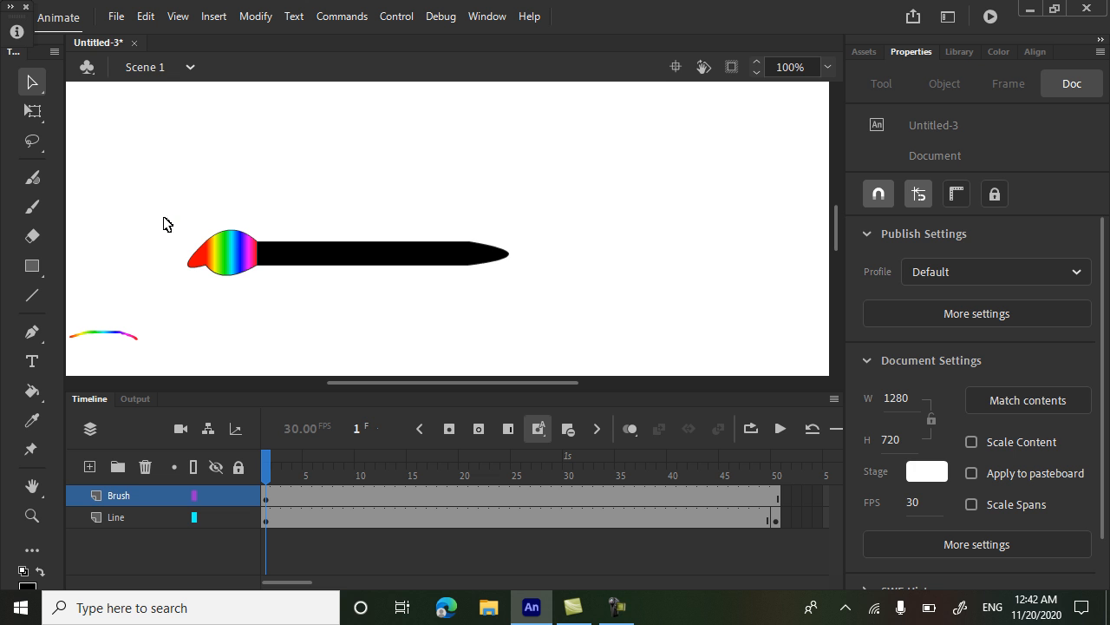
Step: Select the whole brush drawing and group it with Modify > Group
{"action": "left_click", "coordinate": [347, 254]}
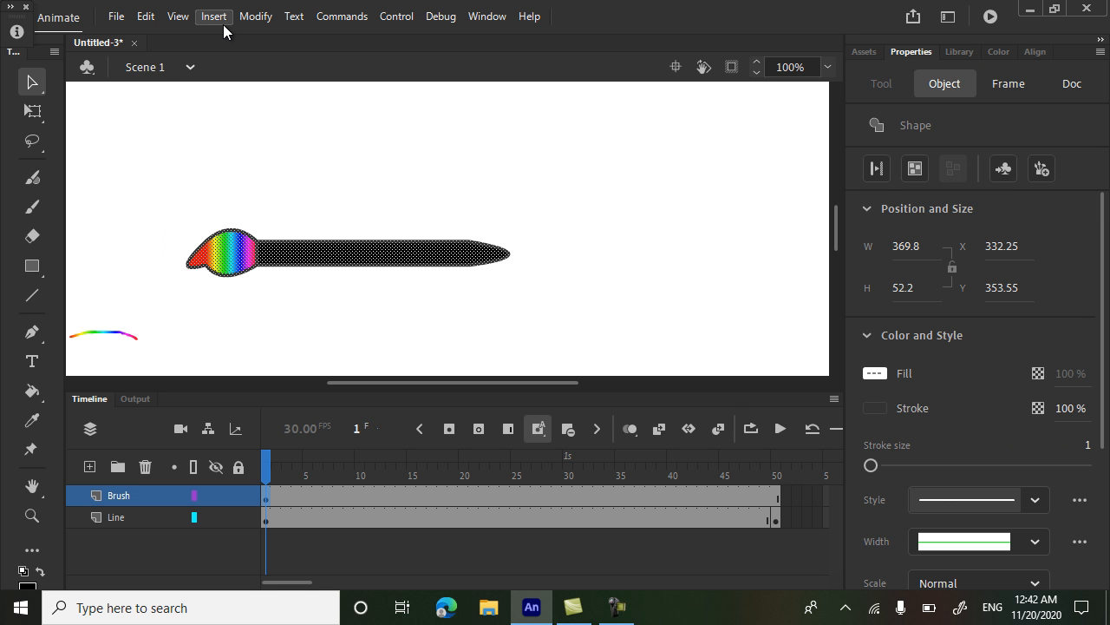
{"action": "left_click", "coordinate": [255, 15]}
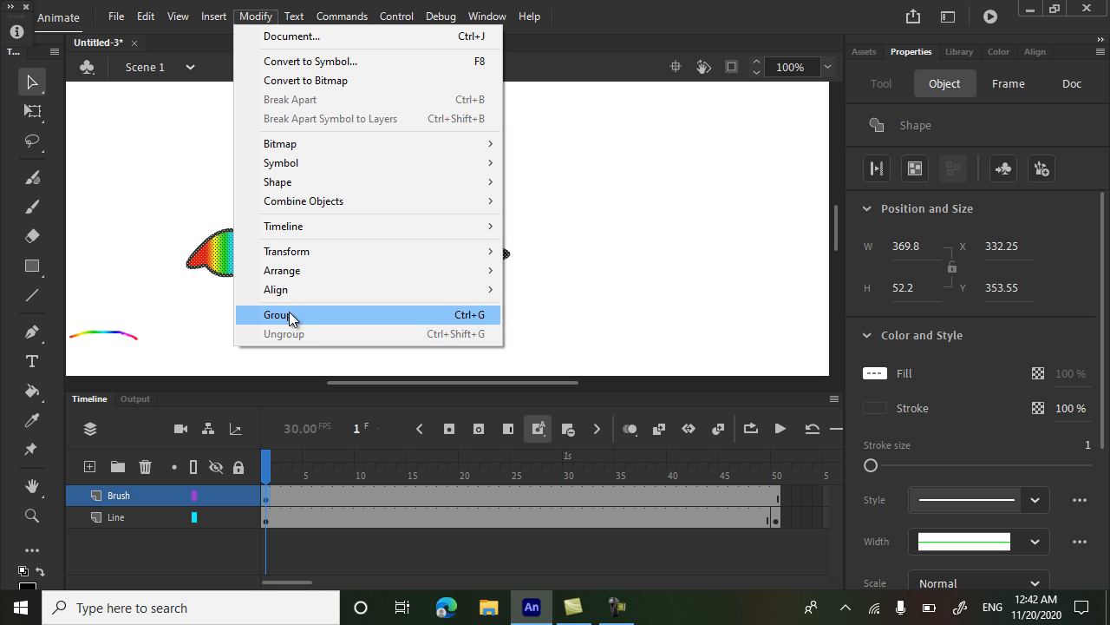
{"action": "left_click", "coordinate": [278, 314]}
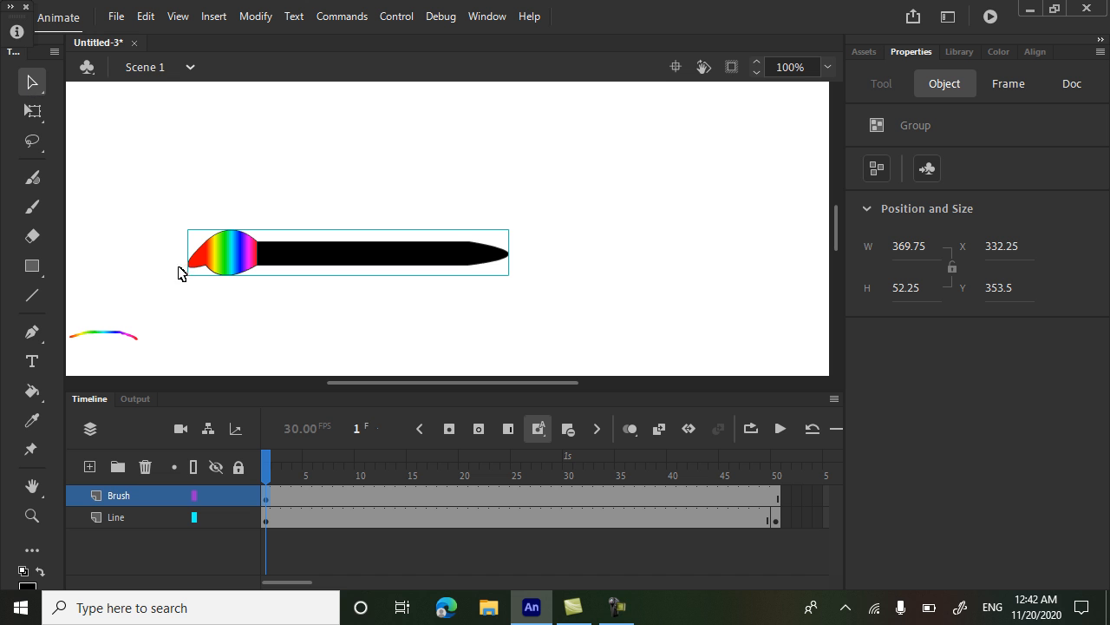
{"action": "mouse_move", "coordinate": [31, 111]}
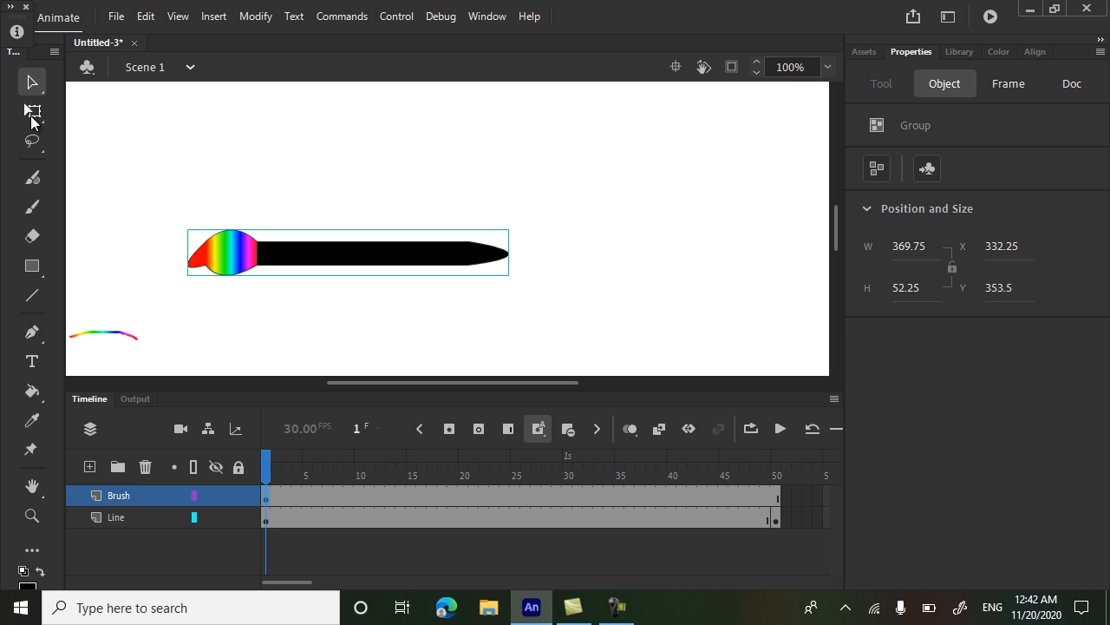
{"action": "mouse_move", "coordinate": [32, 111]}
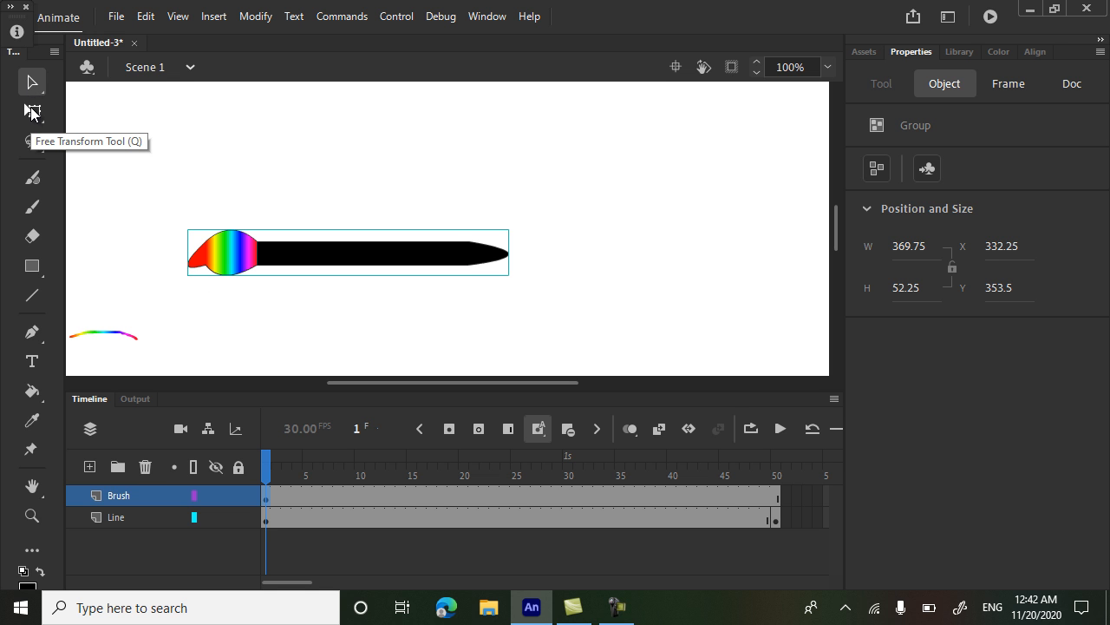
Step: Rotate the brush group diagonally and move its tip to the line's left end
{"action": "left_click", "coordinate": [31, 111]}
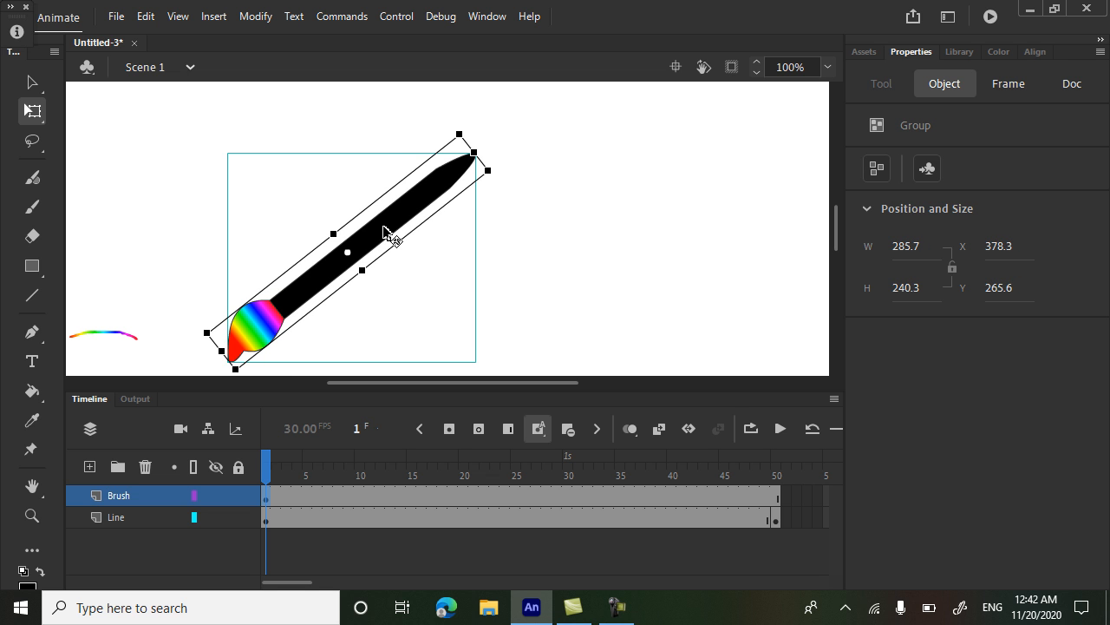
{"action": "left_click_drag", "start_coordinate": [390, 233], "coordinate": [299, 200]}
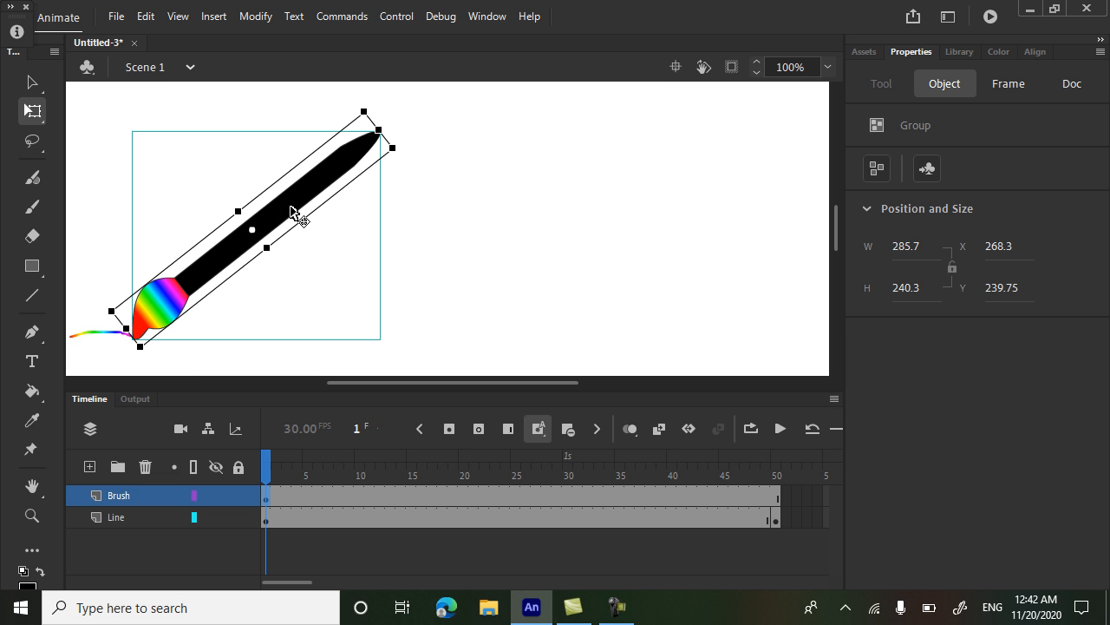
{"action": "mouse_move", "coordinate": [246, 97]}
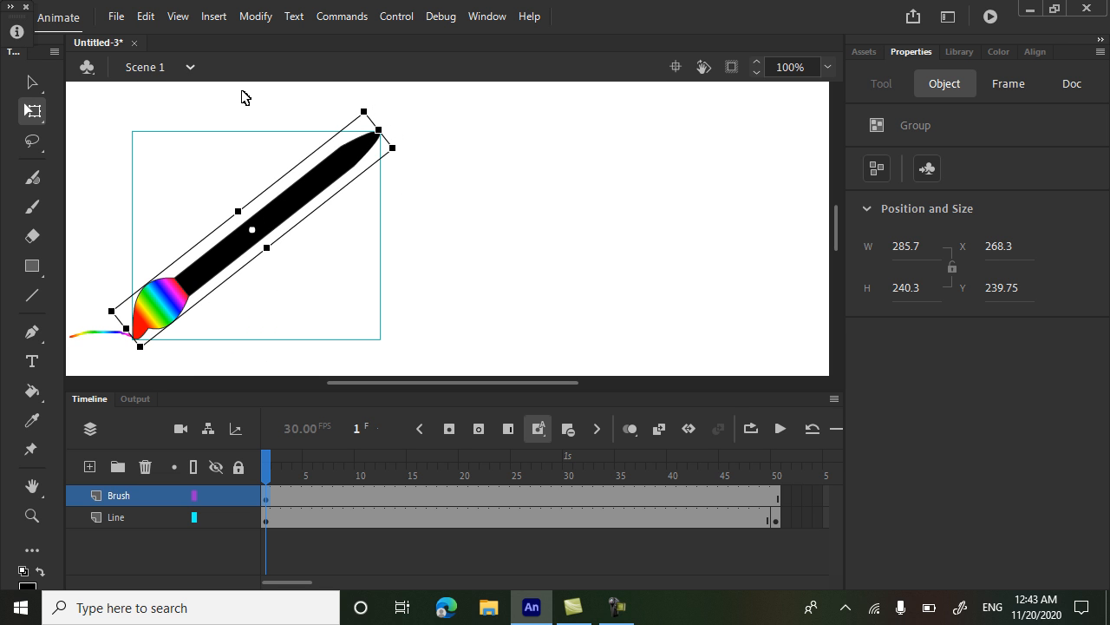
{"action": "mouse_move", "coordinate": [362, 111]}
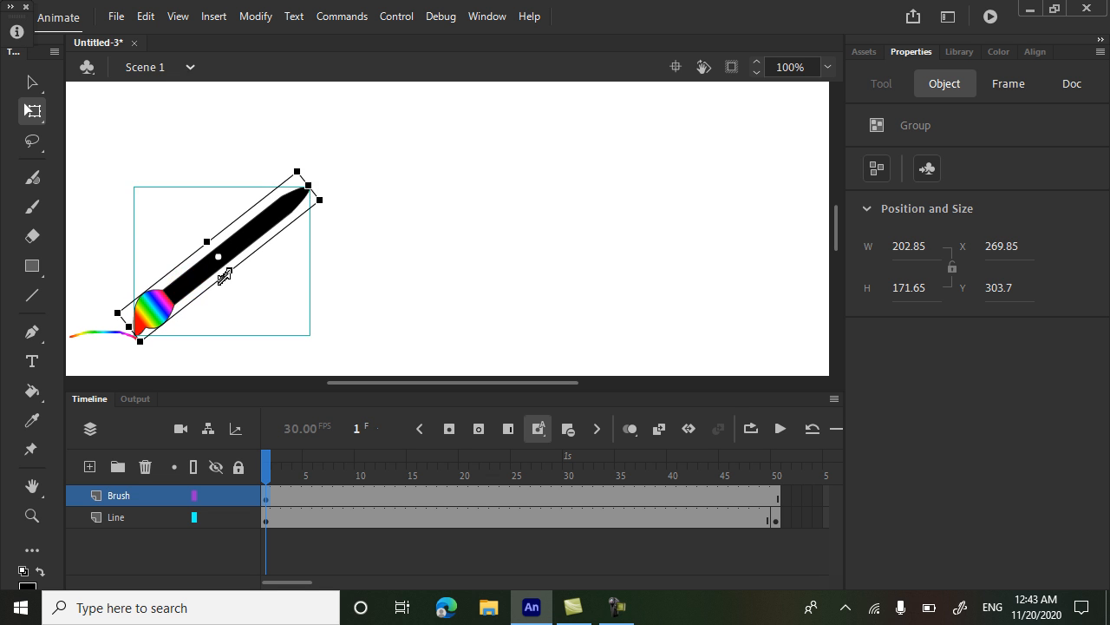
{"action": "mouse_move", "coordinate": [223, 396]}
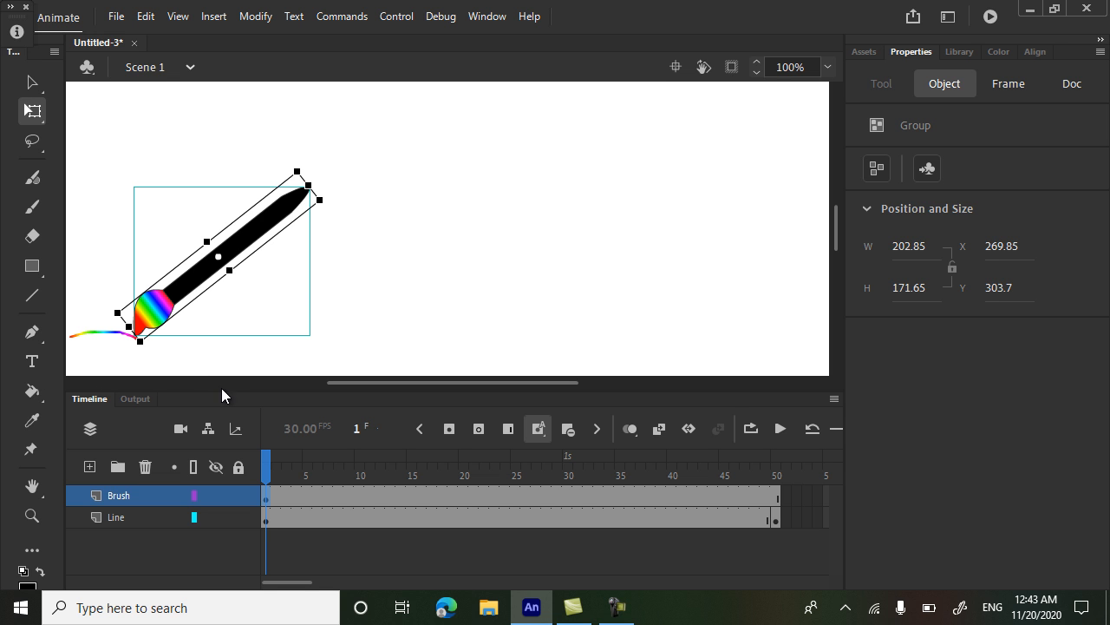
{"action": "mouse_move", "coordinate": [239, 449]}
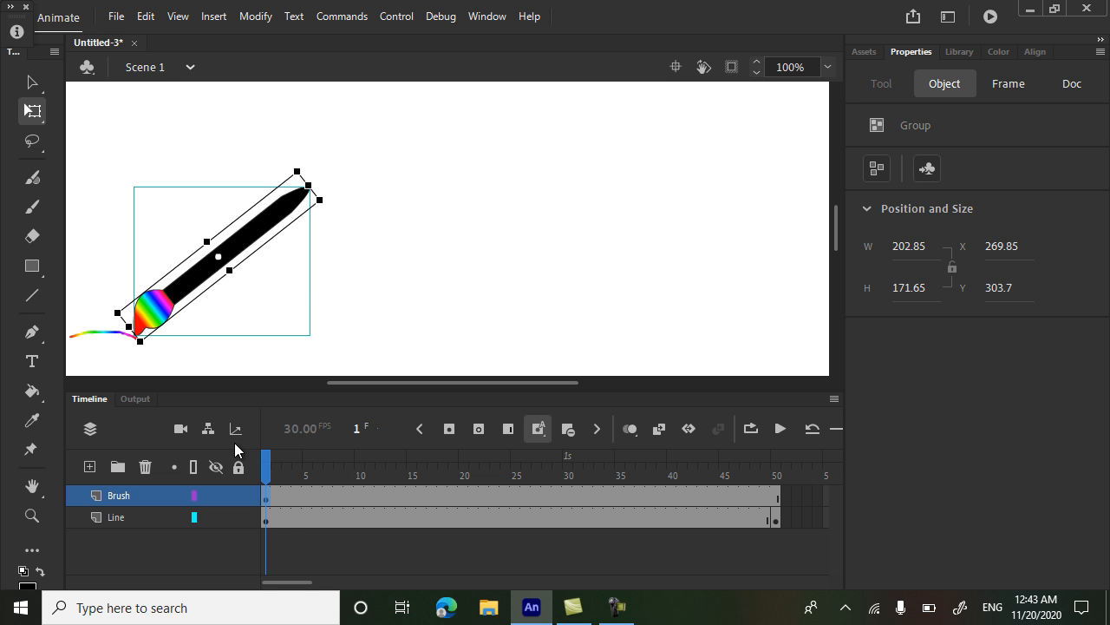
{"action": "mouse_move", "coordinate": [486, 529]}
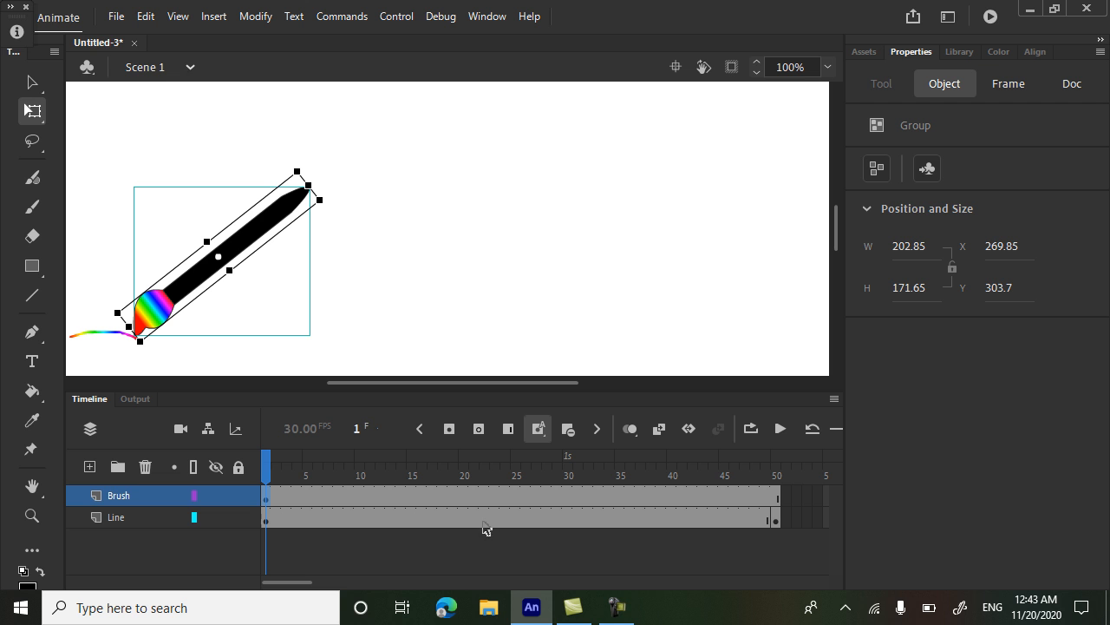
{"action": "mouse_move", "coordinate": [493, 522]}
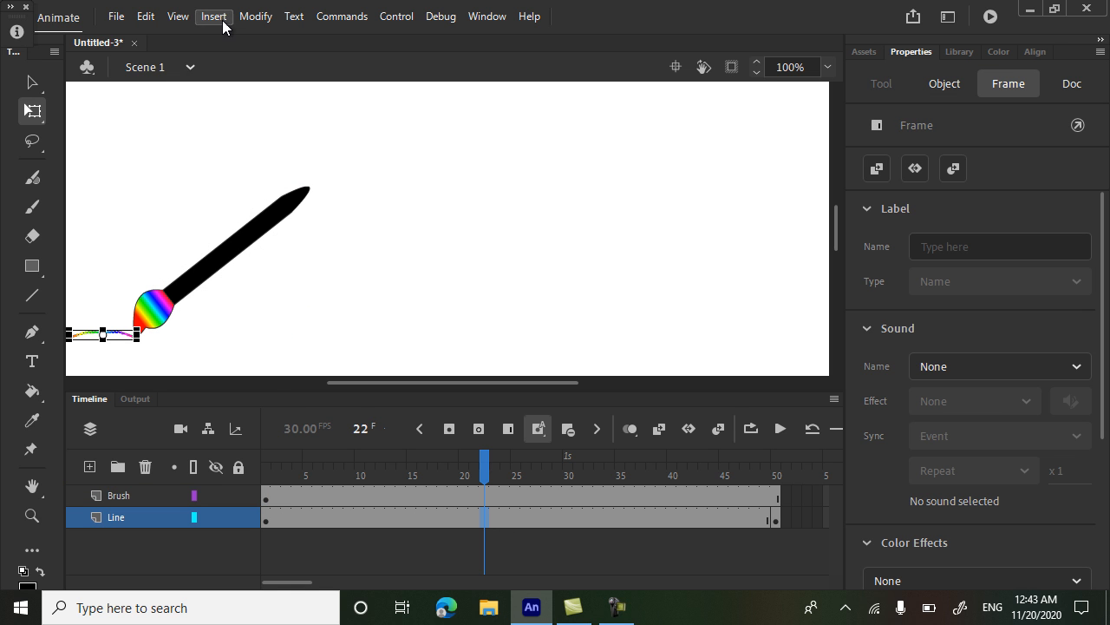
Step: Apply Insert > Create Shape Tween to the Line layer's 50 frames
{"action": "left_click", "coordinate": [214, 15]}
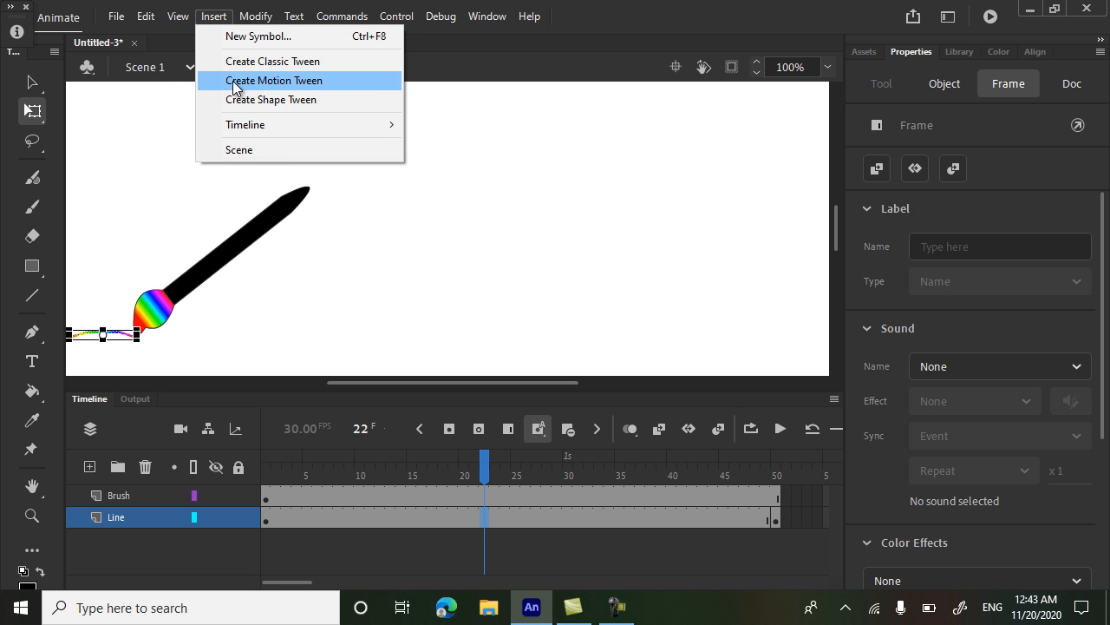
{"action": "left_click", "coordinate": [271, 99]}
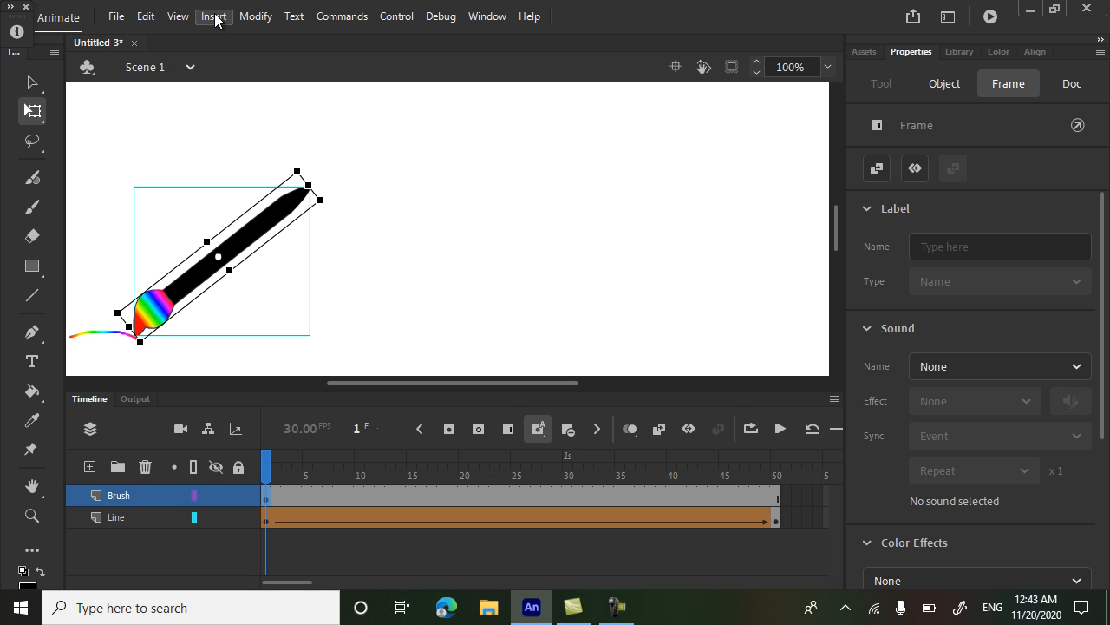
Step: Apply Insert > Create Motion Tween to the Brush layer, converting the brush to a movie clip symbol
{"action": "left_click", "coordinate": [214, 15]}
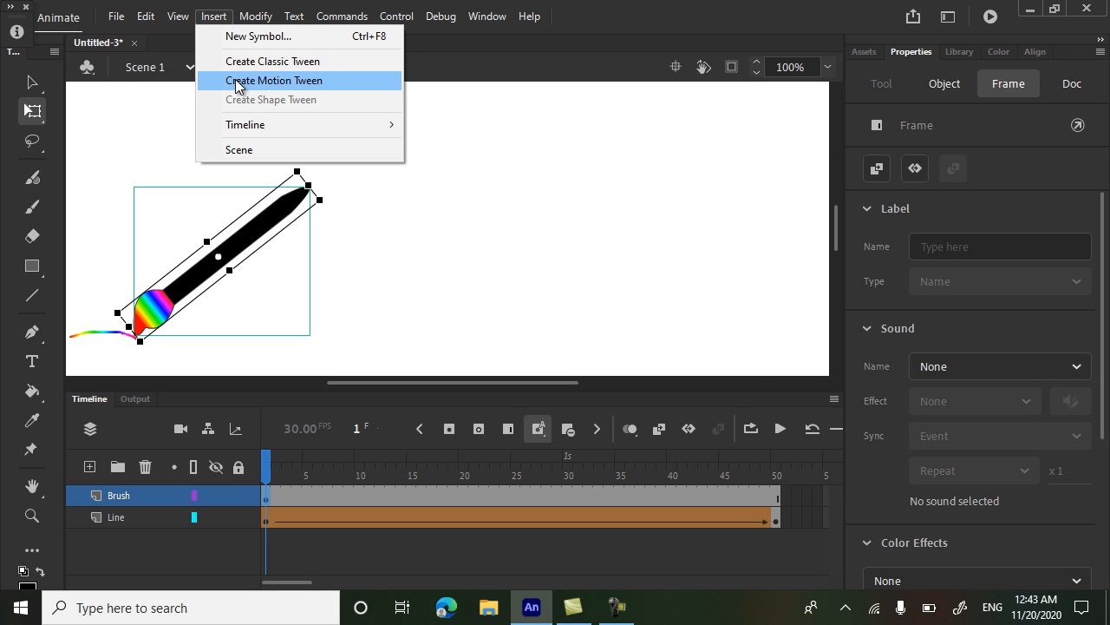
{"action": "left_click", "coordinate": [274, 79]}
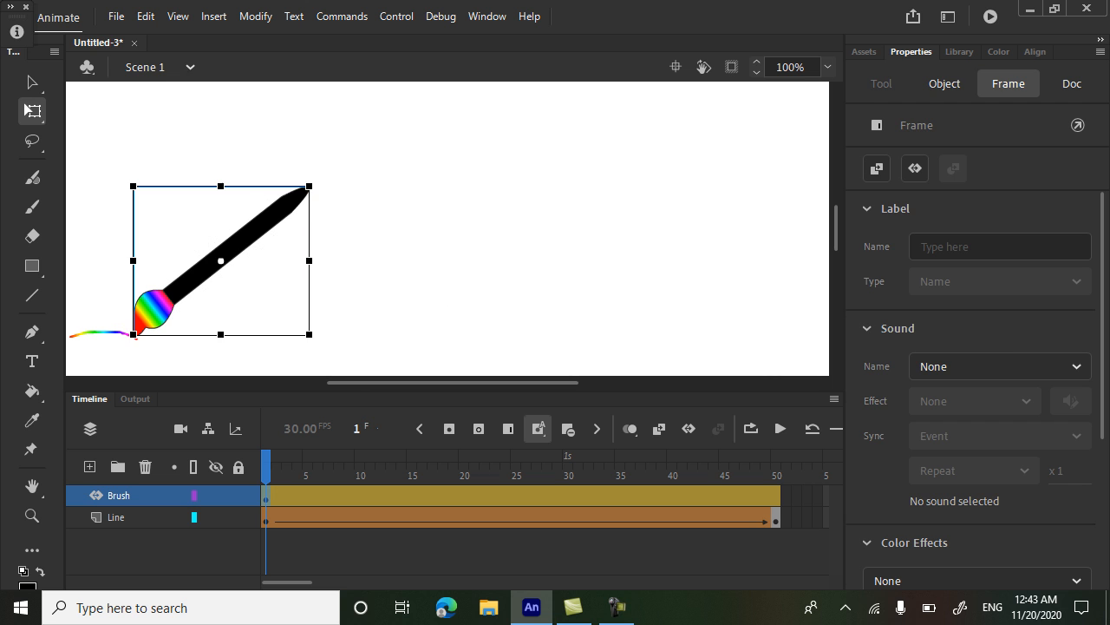
{"action": "left_click", "coordinate": [943, 83]}
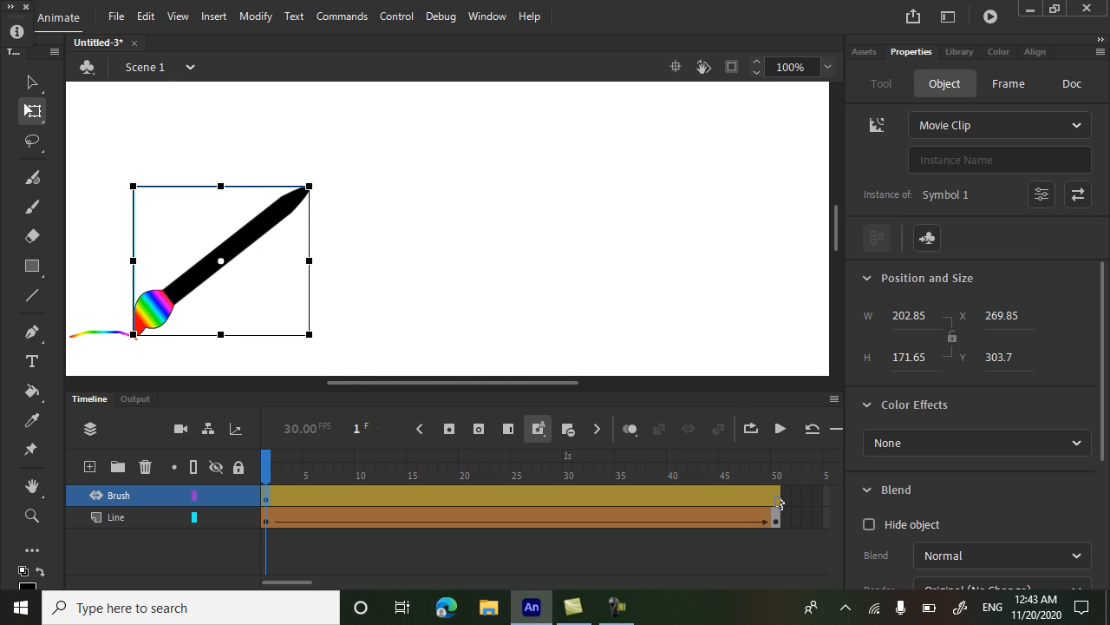
{"action": "mouse_move", "coordinate": [772, 412]}
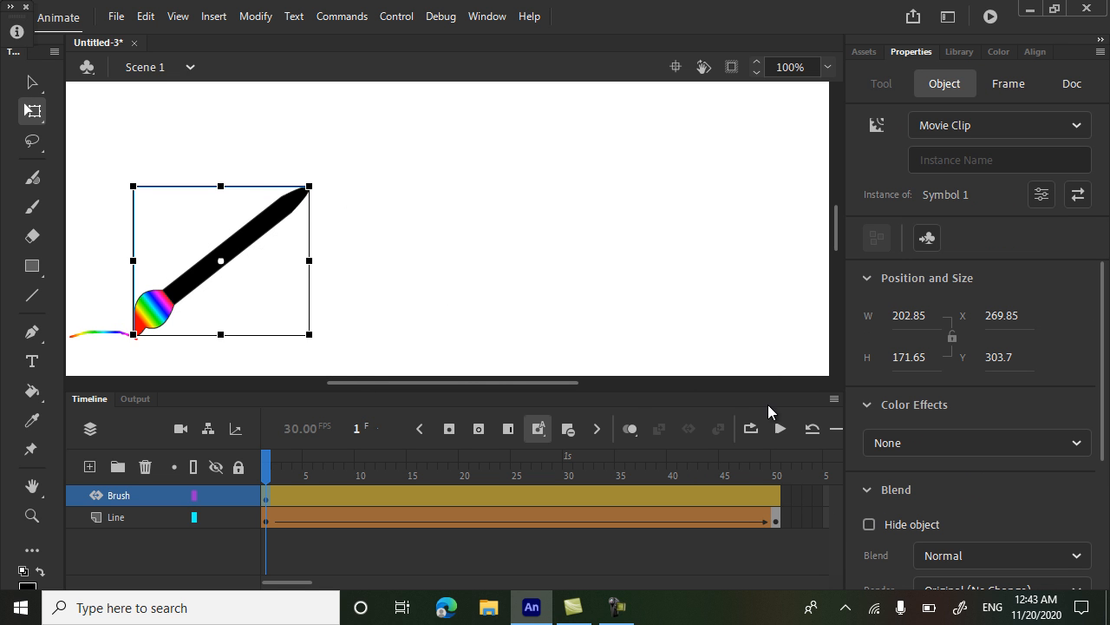
{"action": "mouse_move", "coordinate": [425, 234]}
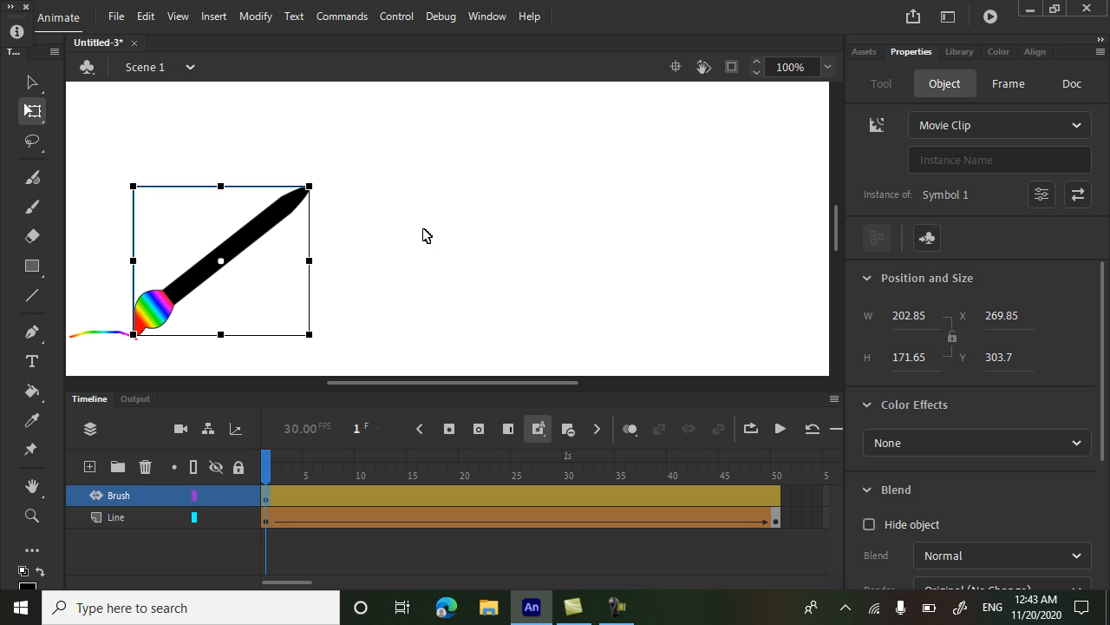
{"action": "mouse_move", "coordinate": [784, 503]}
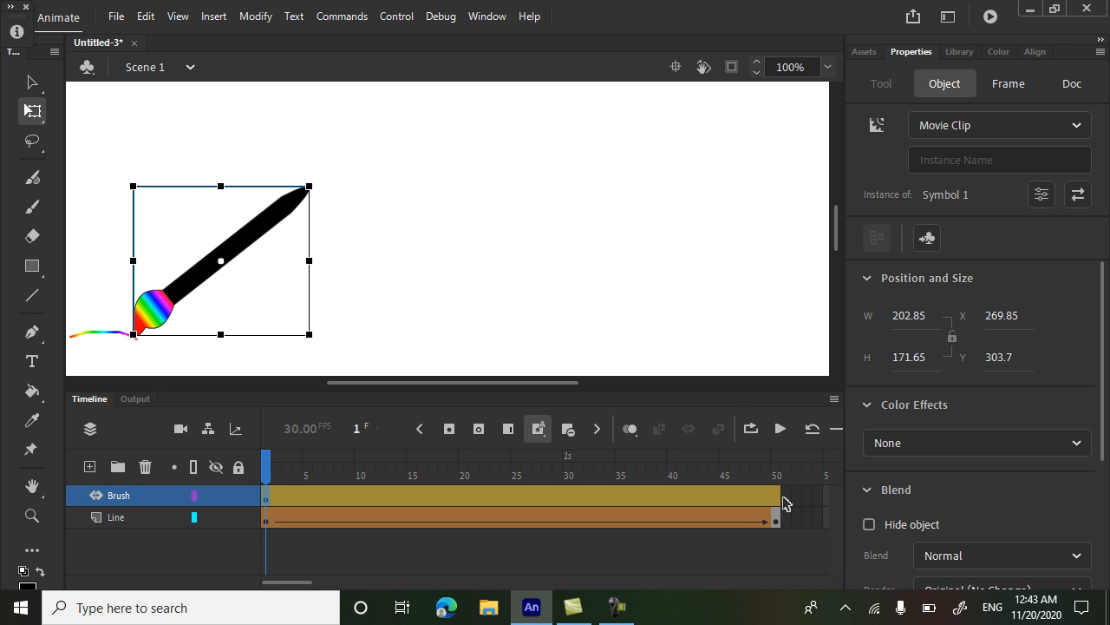
Step: At frame 50 move the brush to the line's right end, then go to Control for testing
{"action": "left_click", "coordinate": [776, 465]}
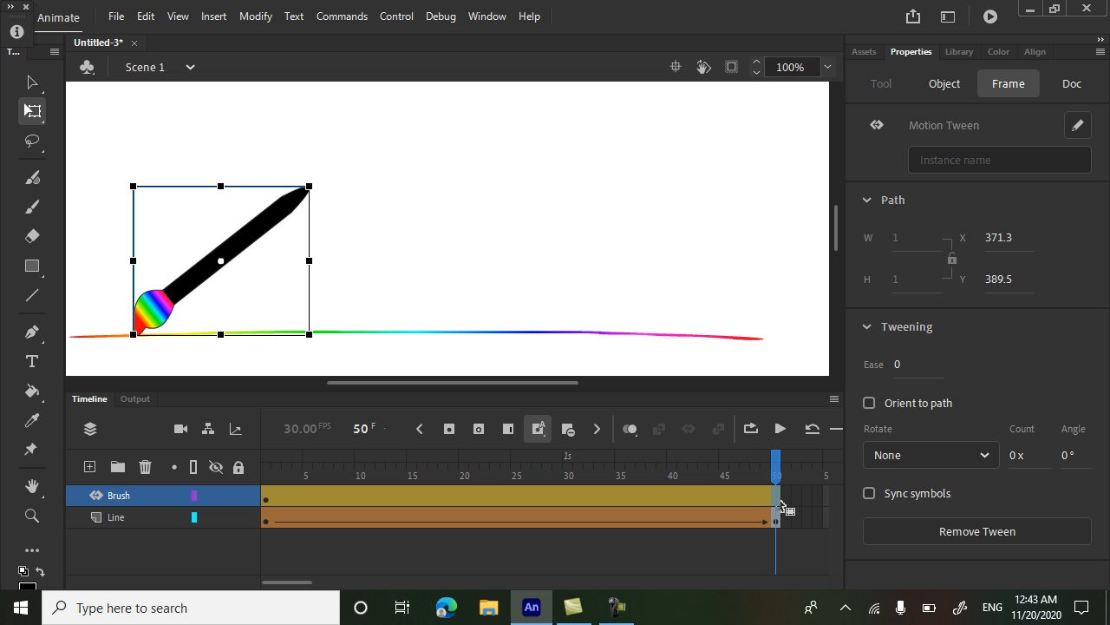
{"action": "mouse_move", "coordinate": [251, 254]}
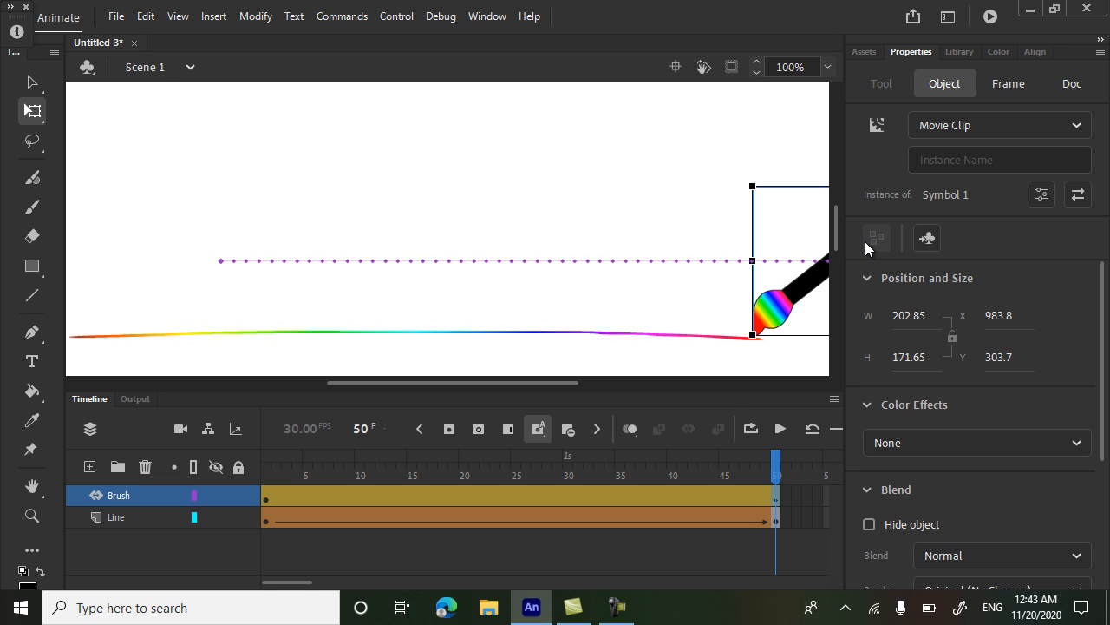
{"action": "mouse_move", "coordinate": [217, 284]}
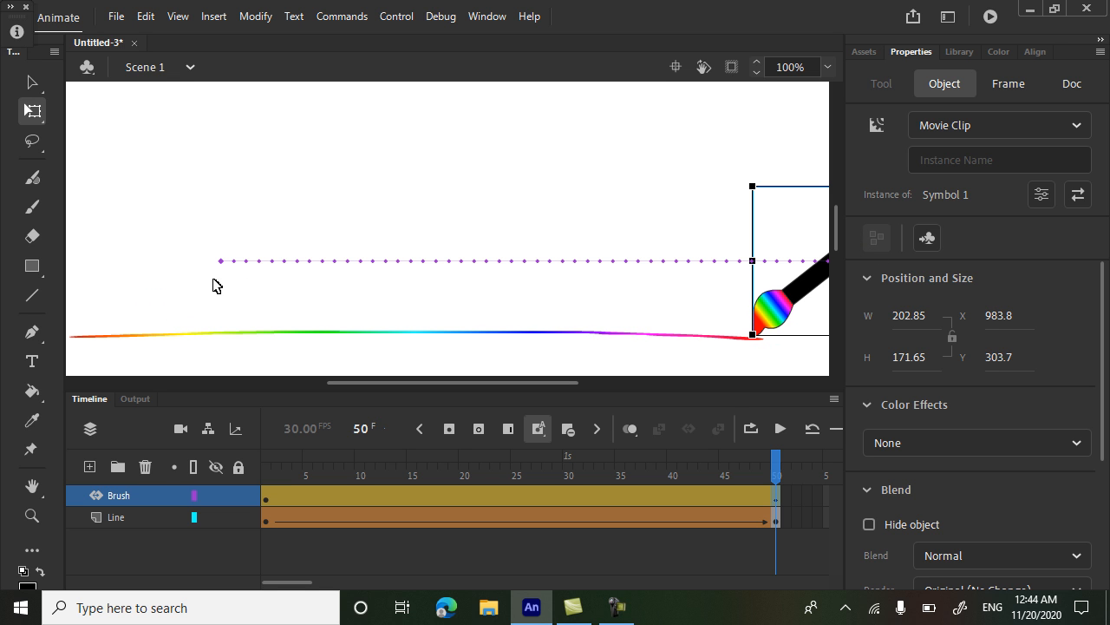
{"action": "mouse_move", "coordinate": [807, 267]}
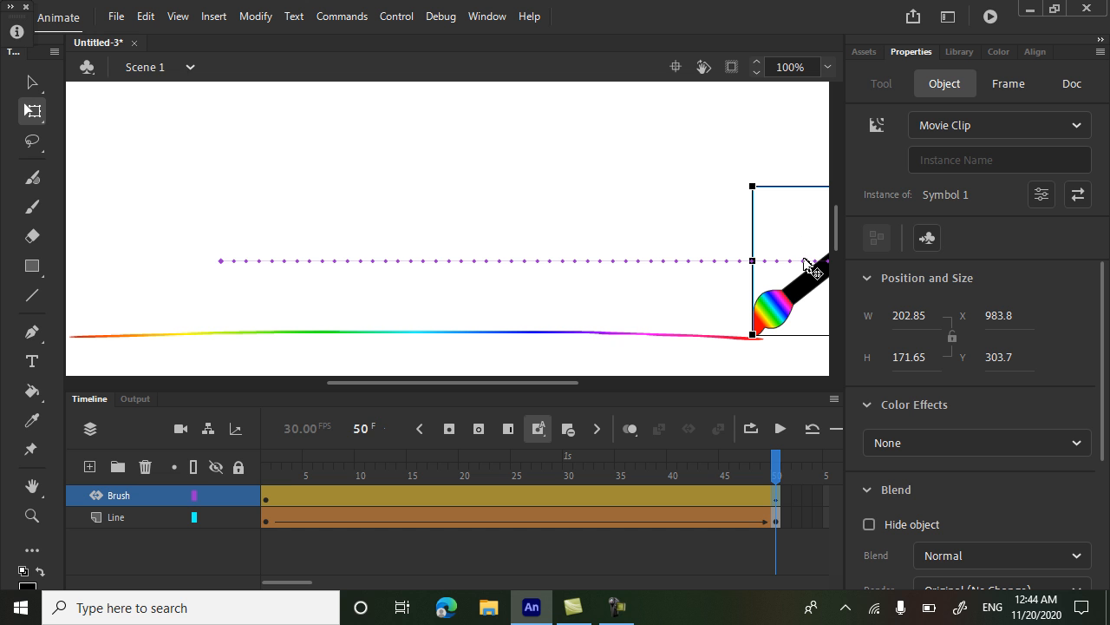
{"action": "mouse_move", "coordinate": [796, 304]}
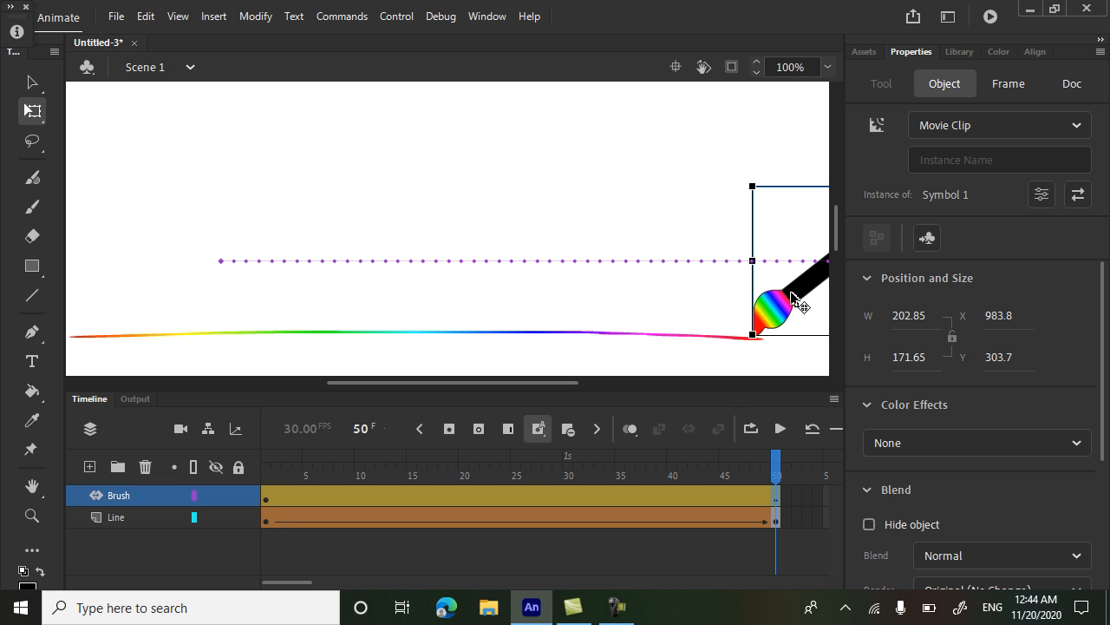
{"action": "mouse_move", "coordinate": [520, 292]}
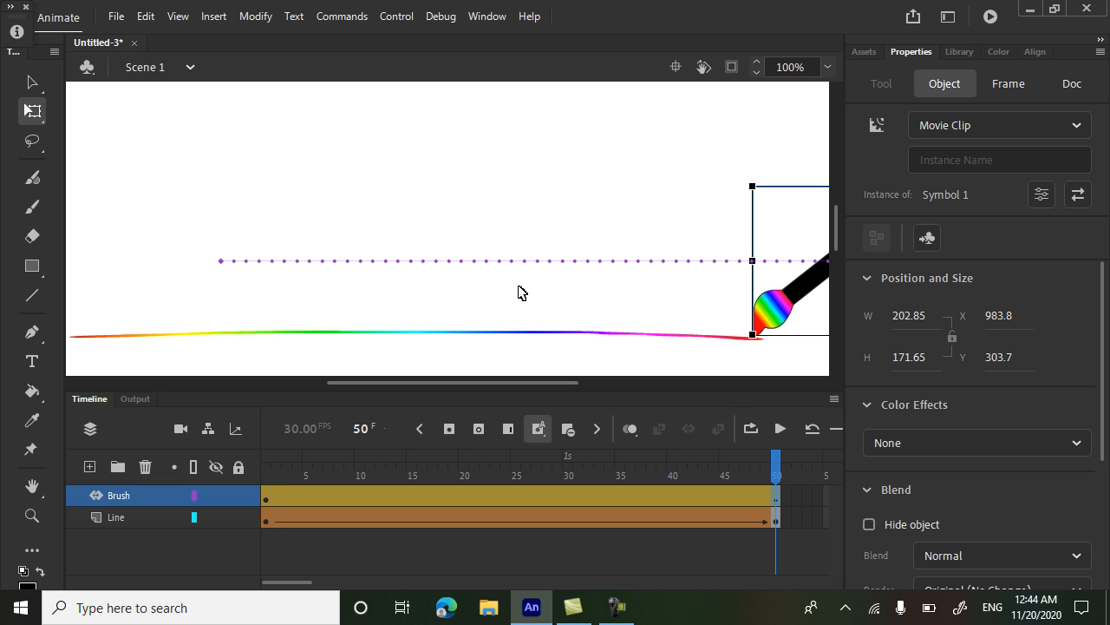
{"action": "mouse_move", "coordinate": [694, 274]}
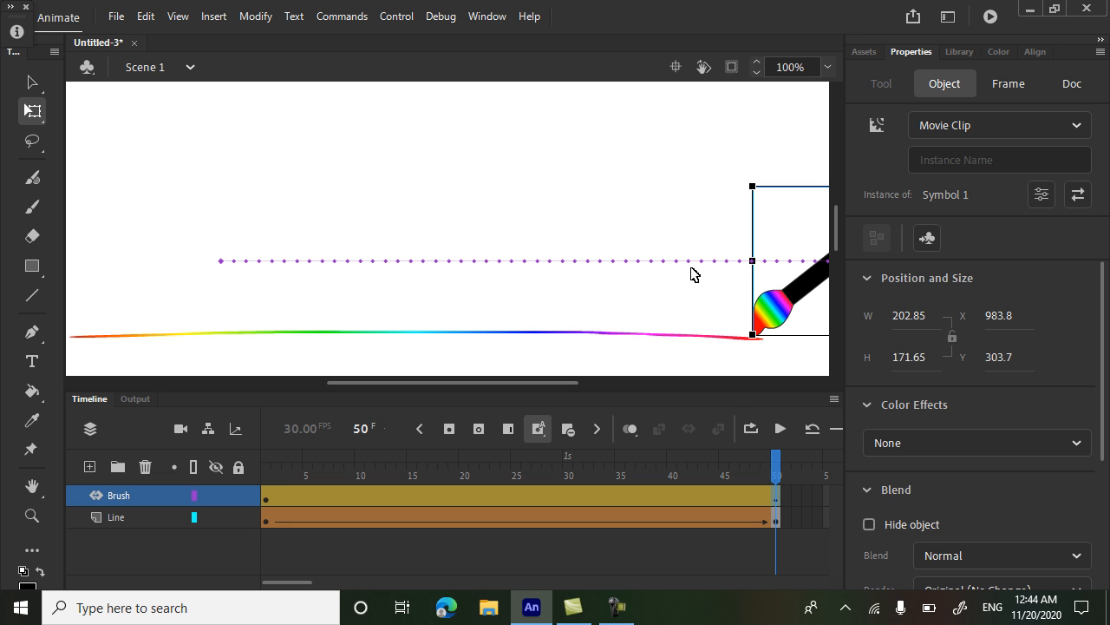
{"action": "mouse_move", "coordinate": [616, 264]}
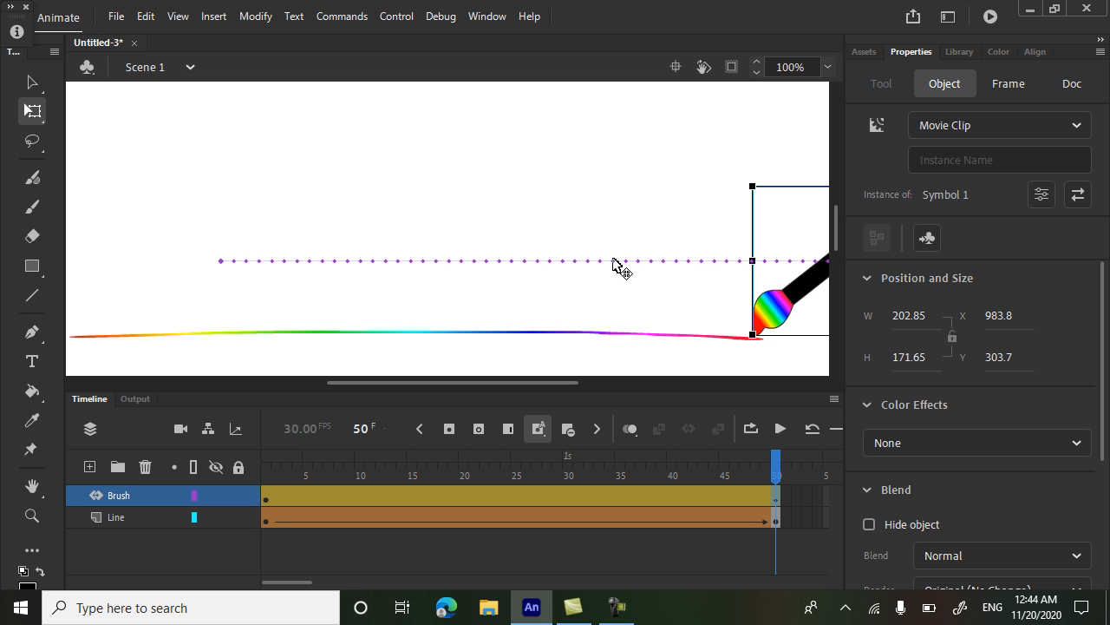
{"action": "mouse_move", "coordinate": [812, 260]}
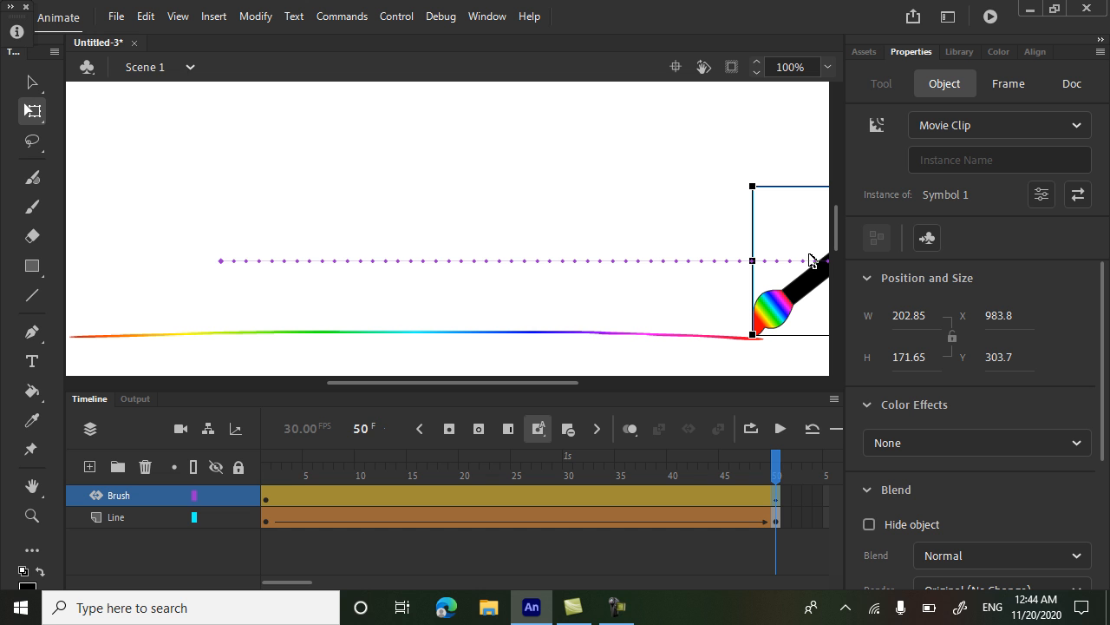
{"action": "mouse_move", "coordinate": [436, 327]}
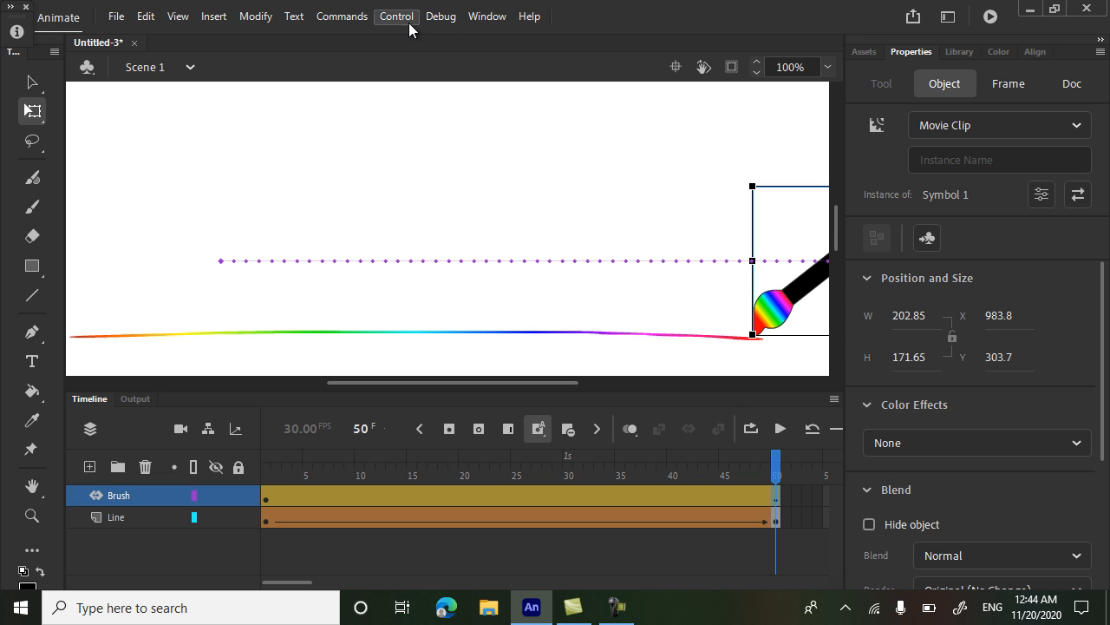
{"action": "left_click", "coordinate": [396, 16]}
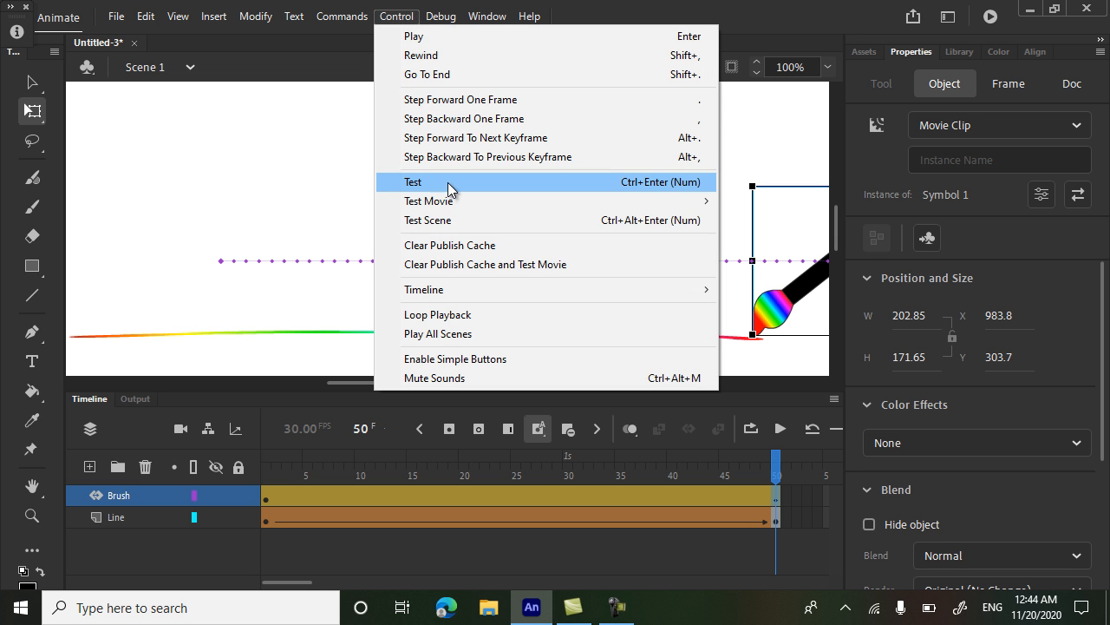